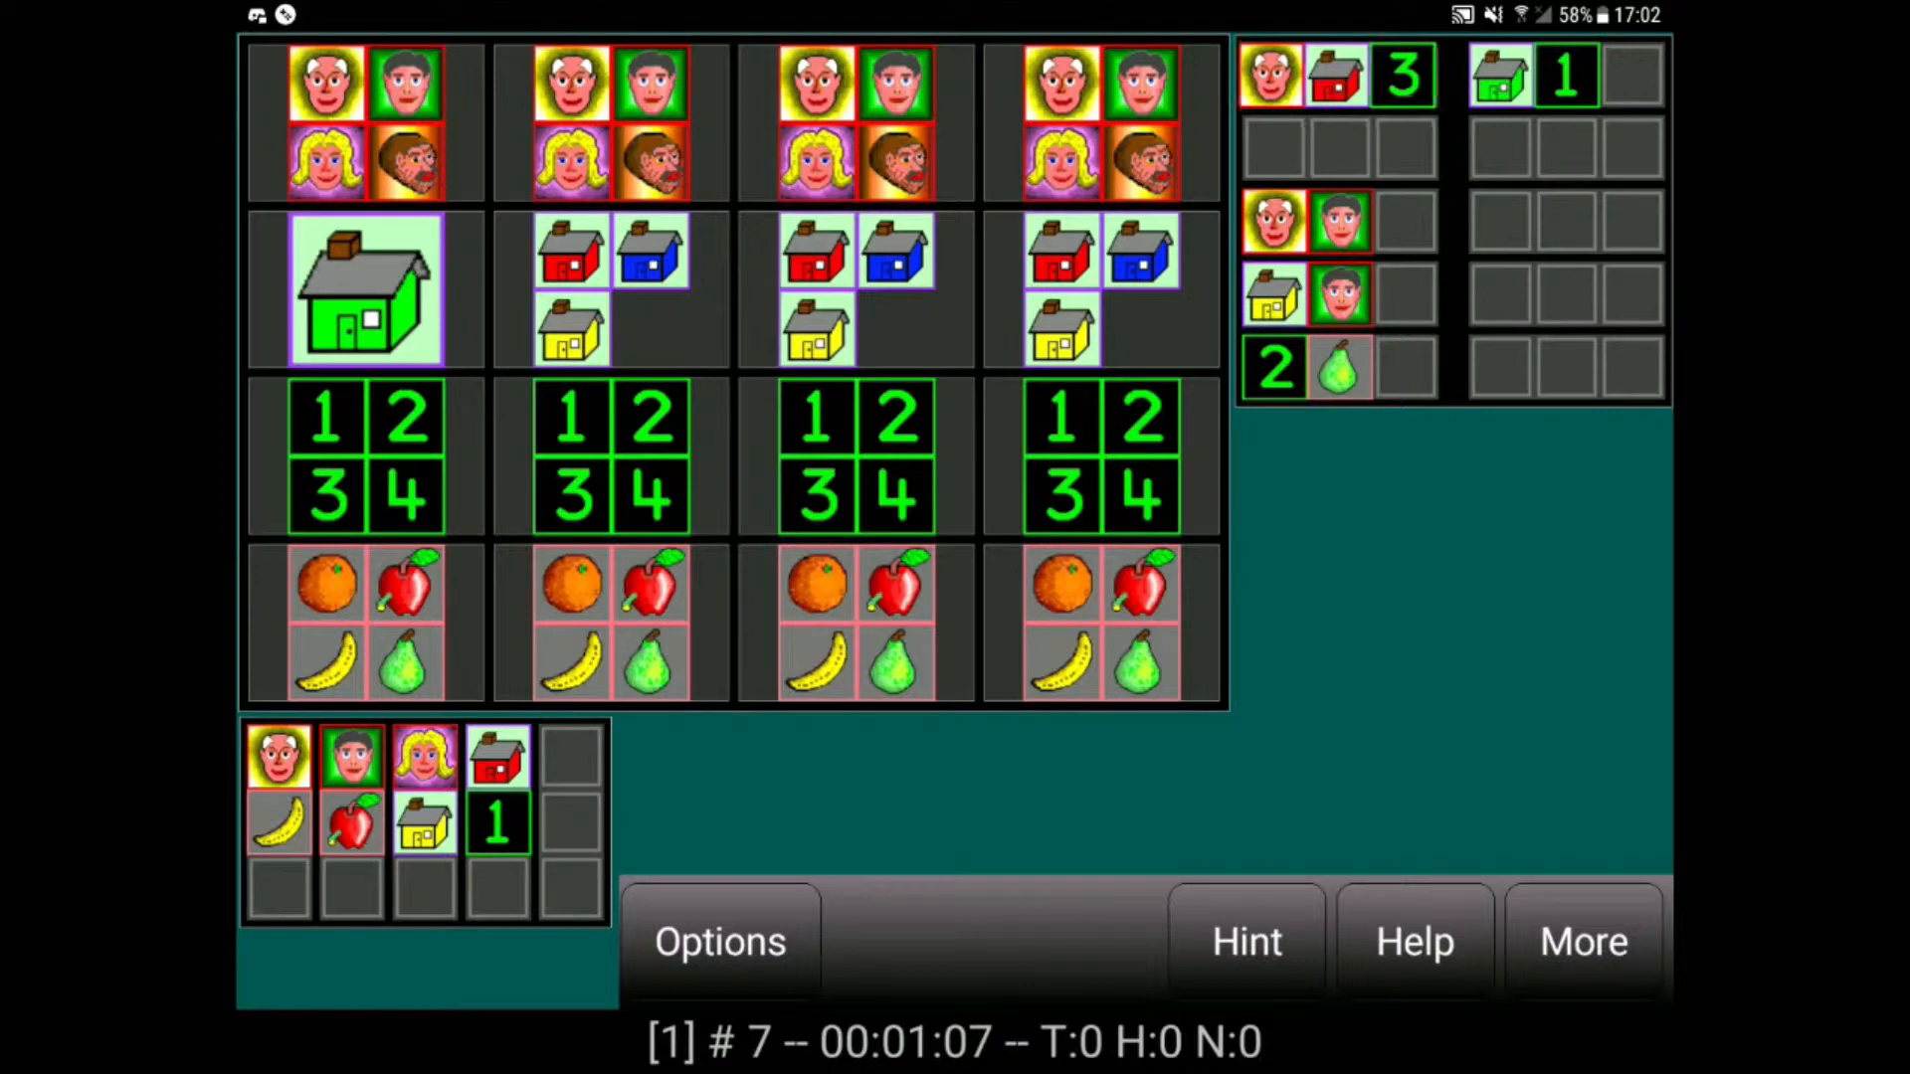
Confirm the green, red, yellow and blue house columns and number 1 under red.
{"action": "left_click", "coordinate": [1245, 942]}
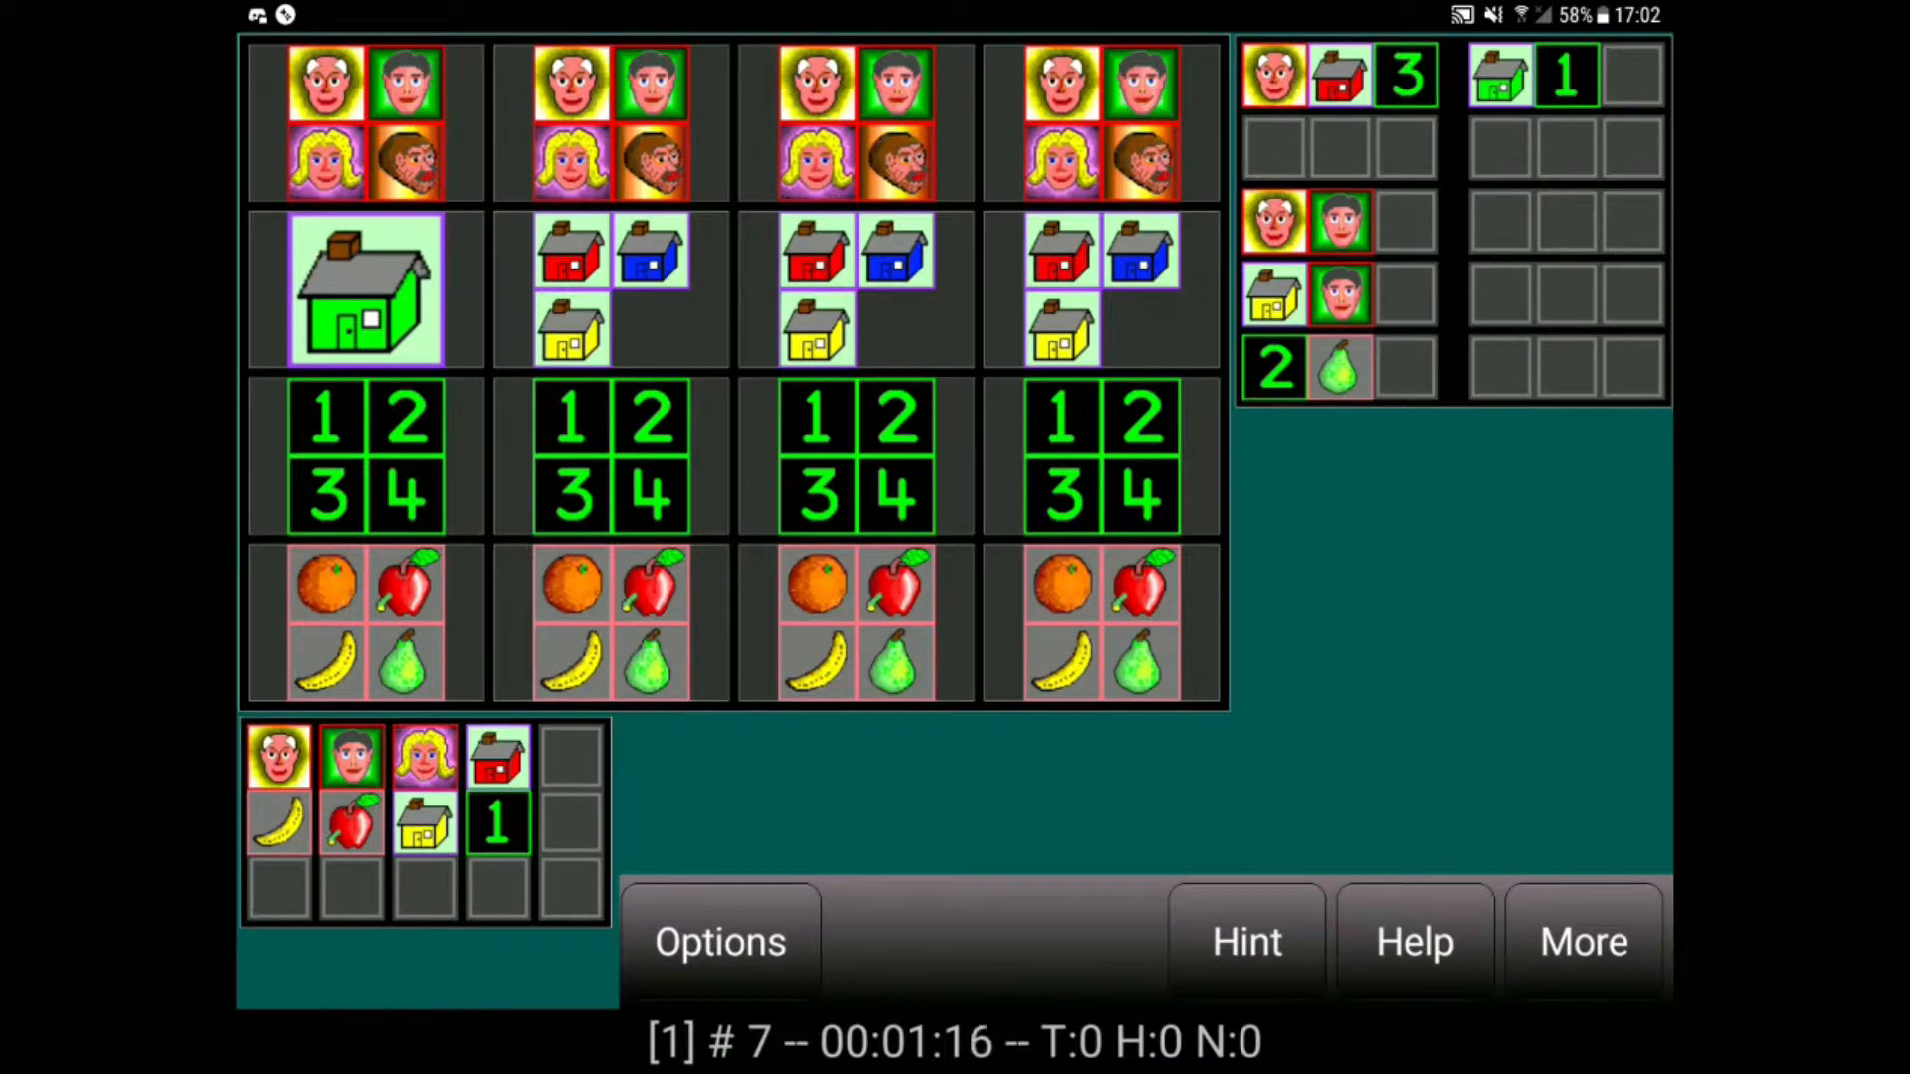
{"action": "left_click", "coordinate": [1246, 941]}
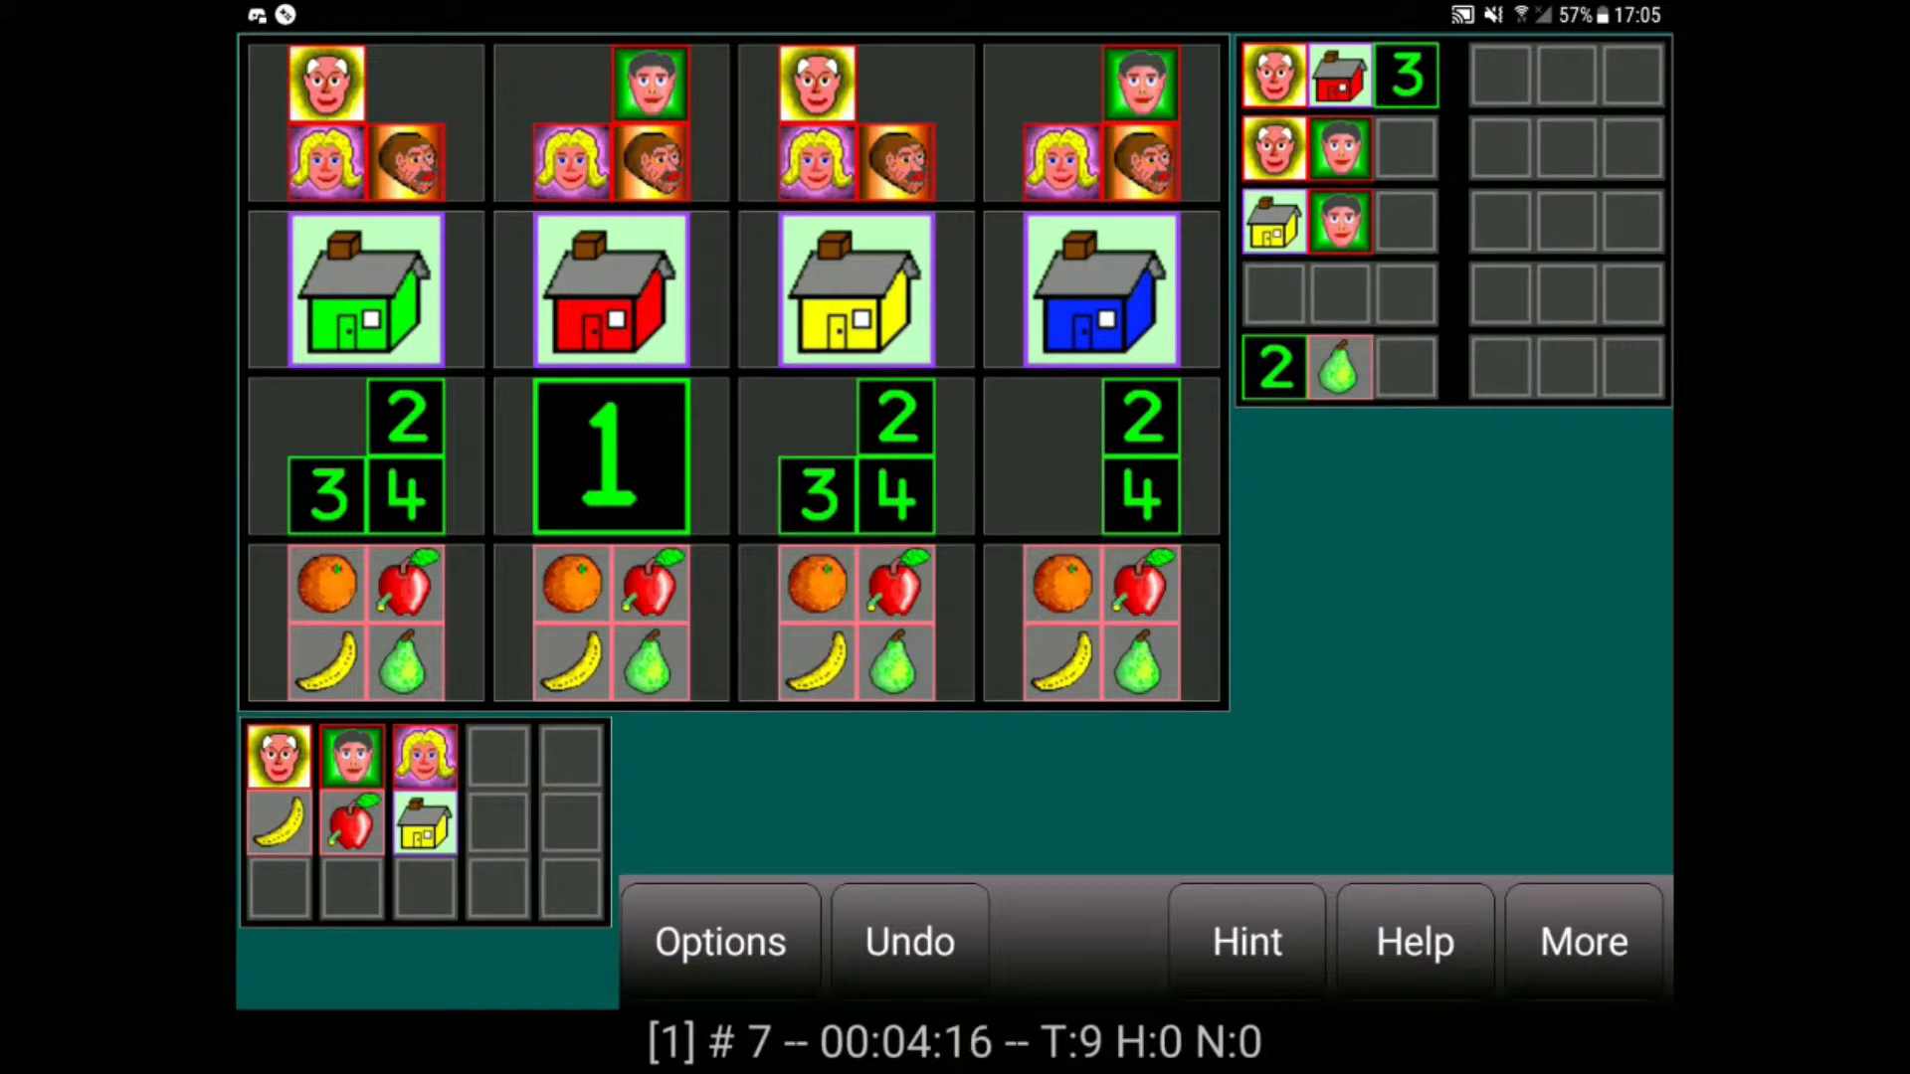
View Options showing puzzle size 4x4 and the Sherlock image set, then close it.
{"action": "left_click", "coordinate": [720, 940]}
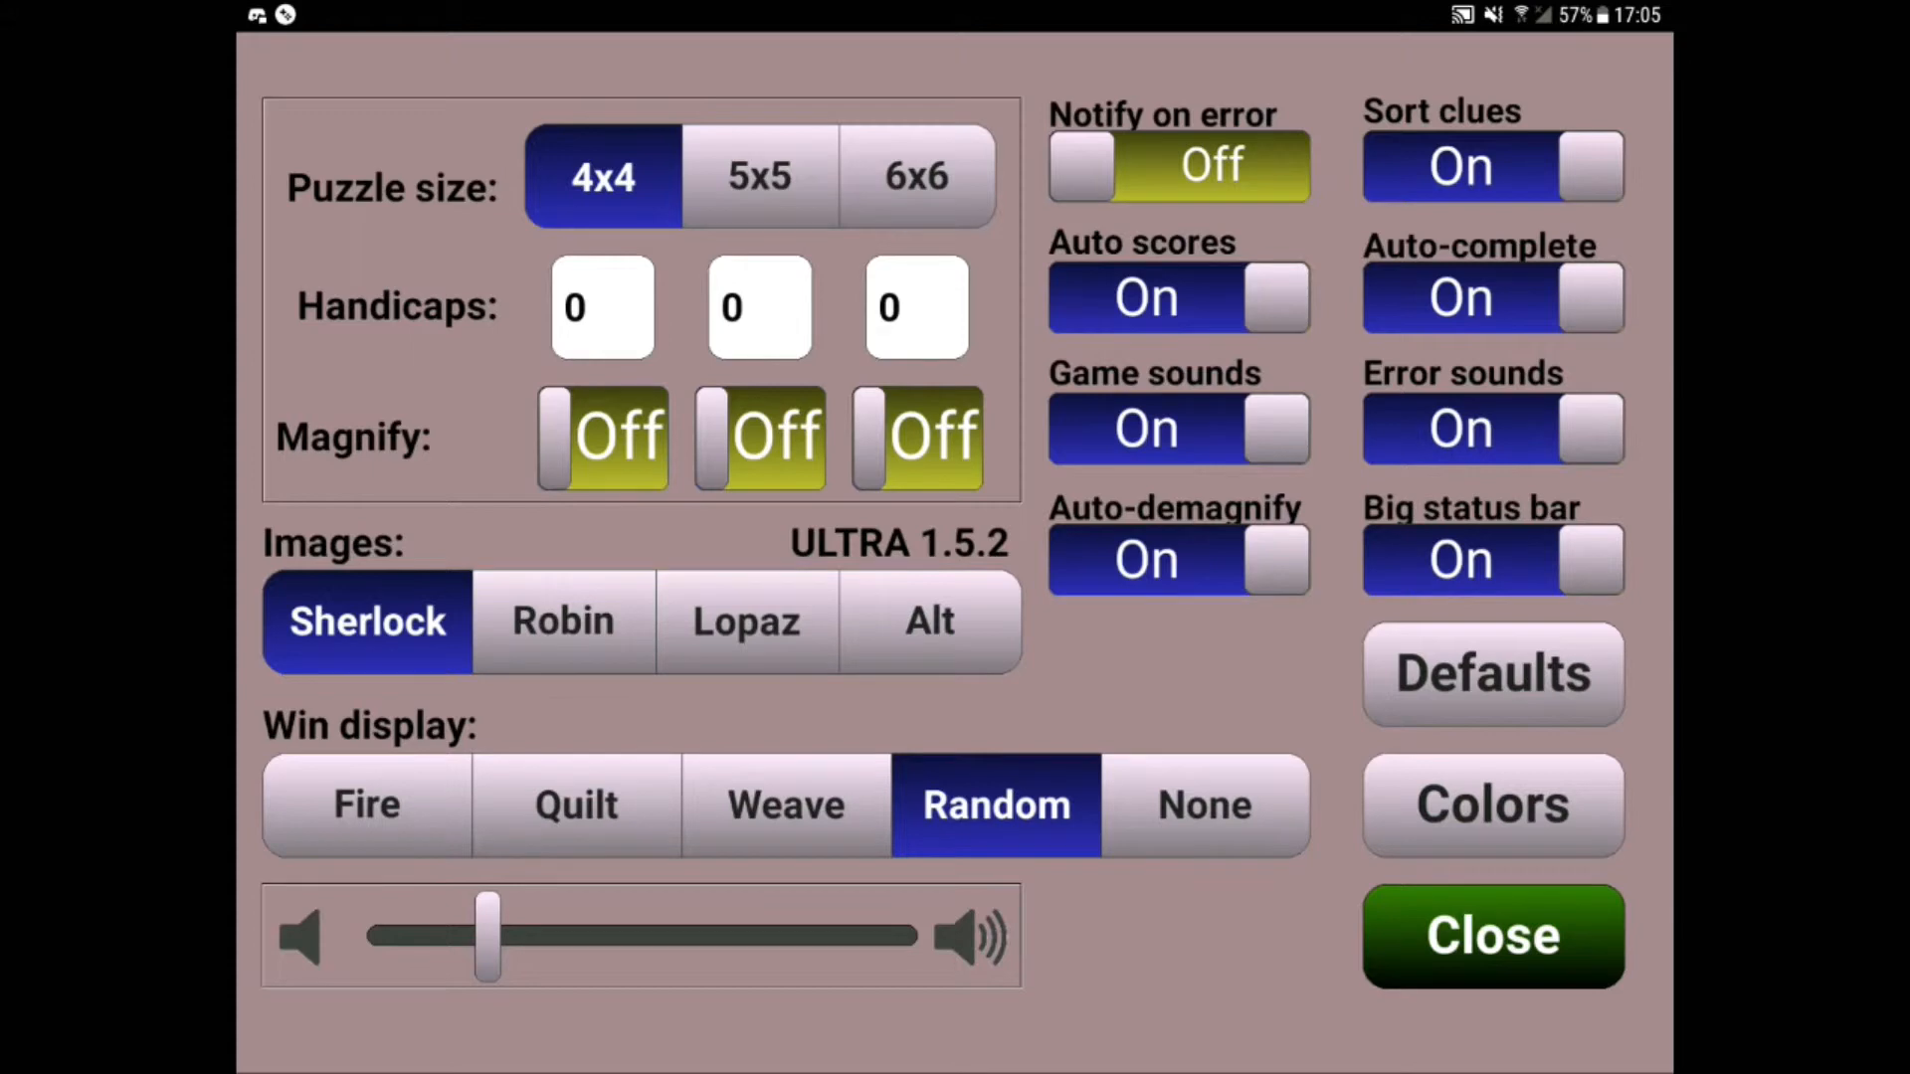
{"action": "left_click", "coordinate": [1492, 936]}
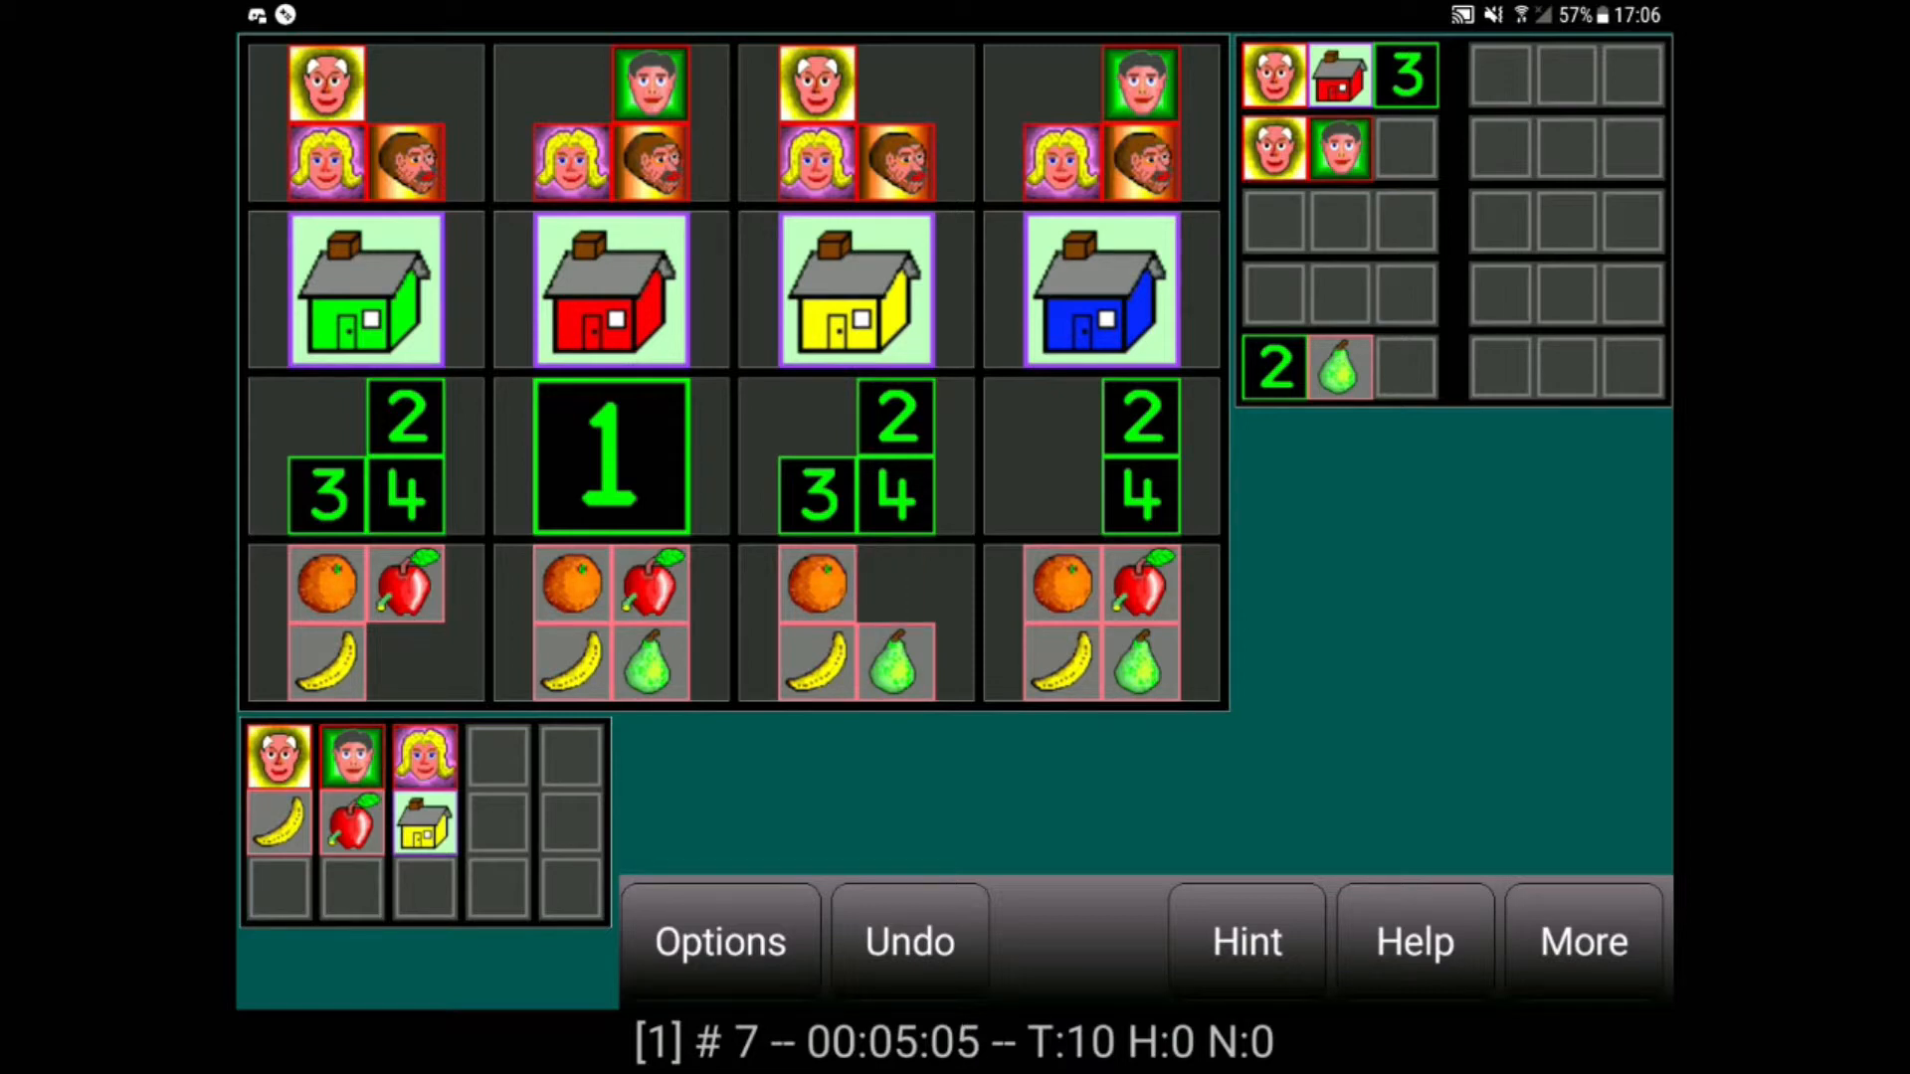
Eliminate the pear from column 1 and the apple from column 3.
{"action": "left_click", "coordinate": [407, 587]}
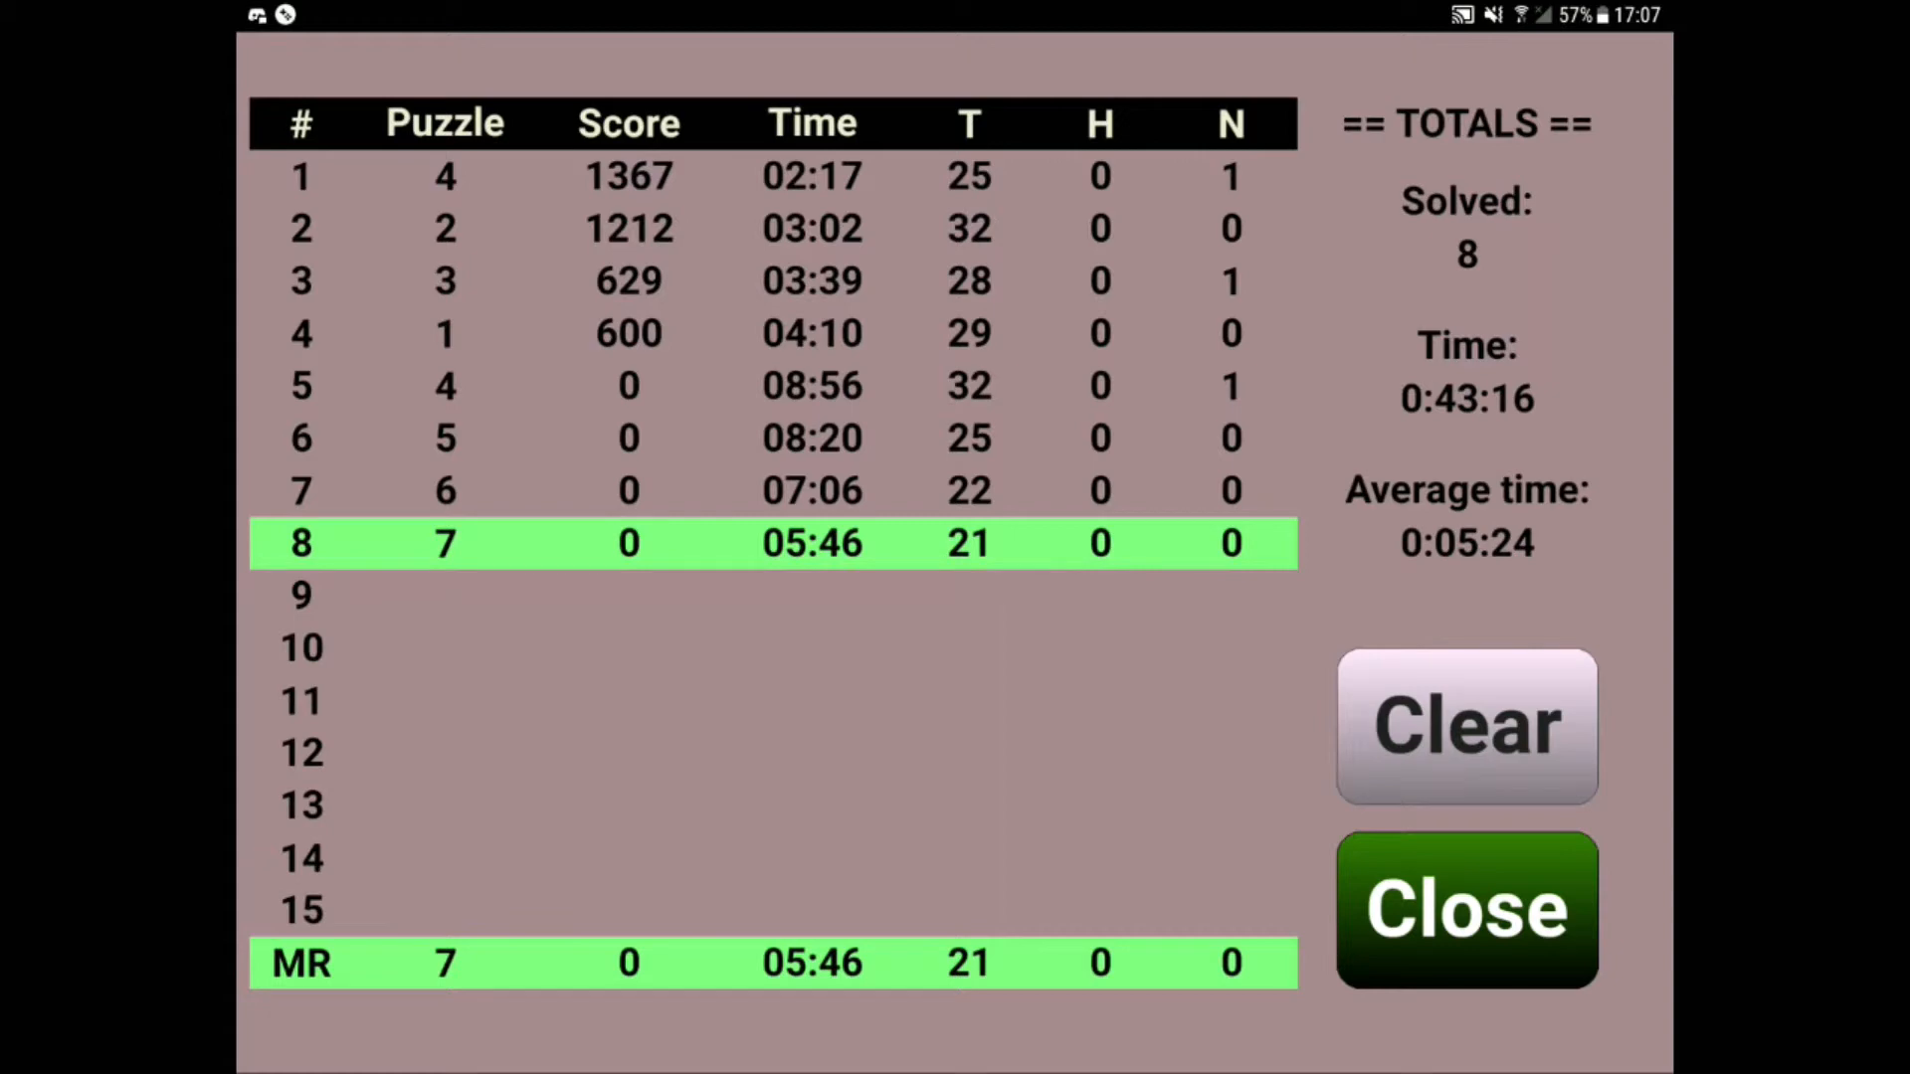
Close the scores table listing puzzle 7 as game 8 at 05:46, 21 moves.
{"action": "left_click", "coordinate": [1466, 910]}
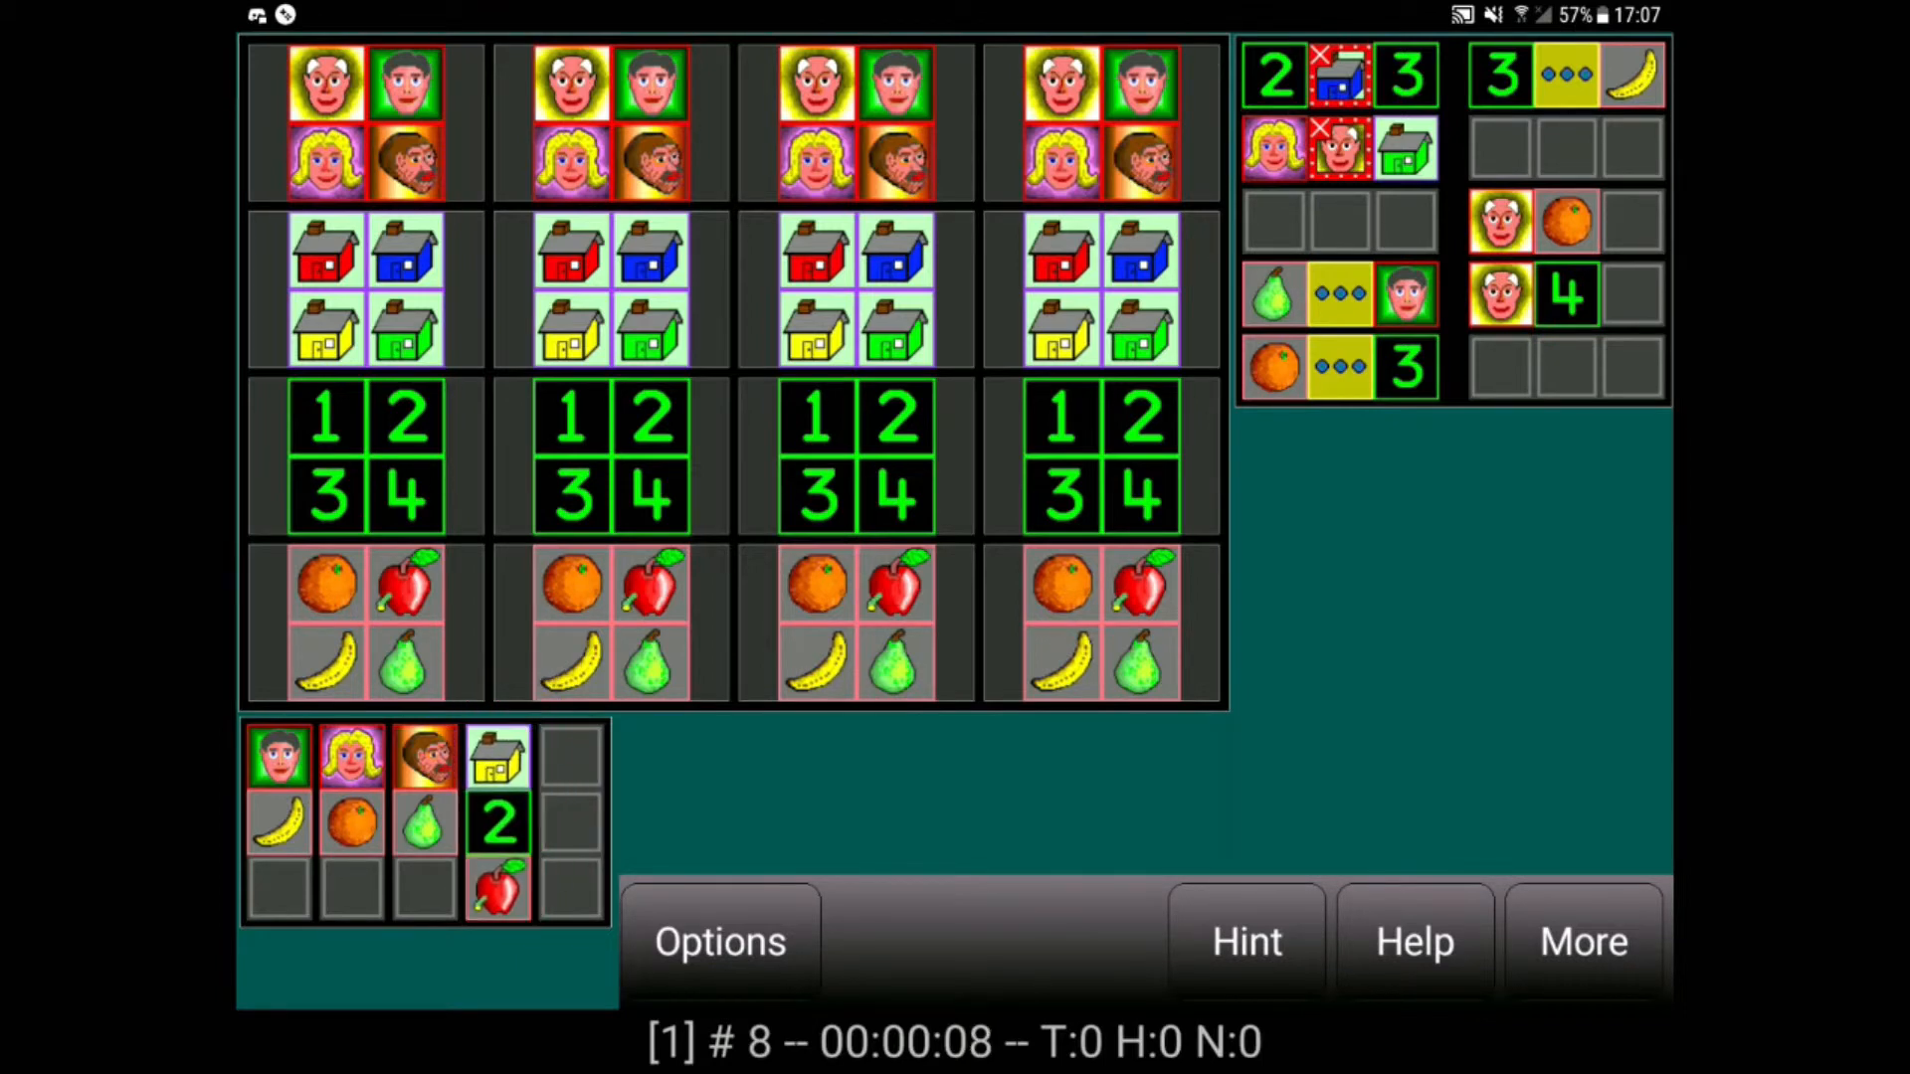
Eliminate the banana from the first column of puzzle 8.
{"action": "left_click", "coordinate": [1246, 942]}
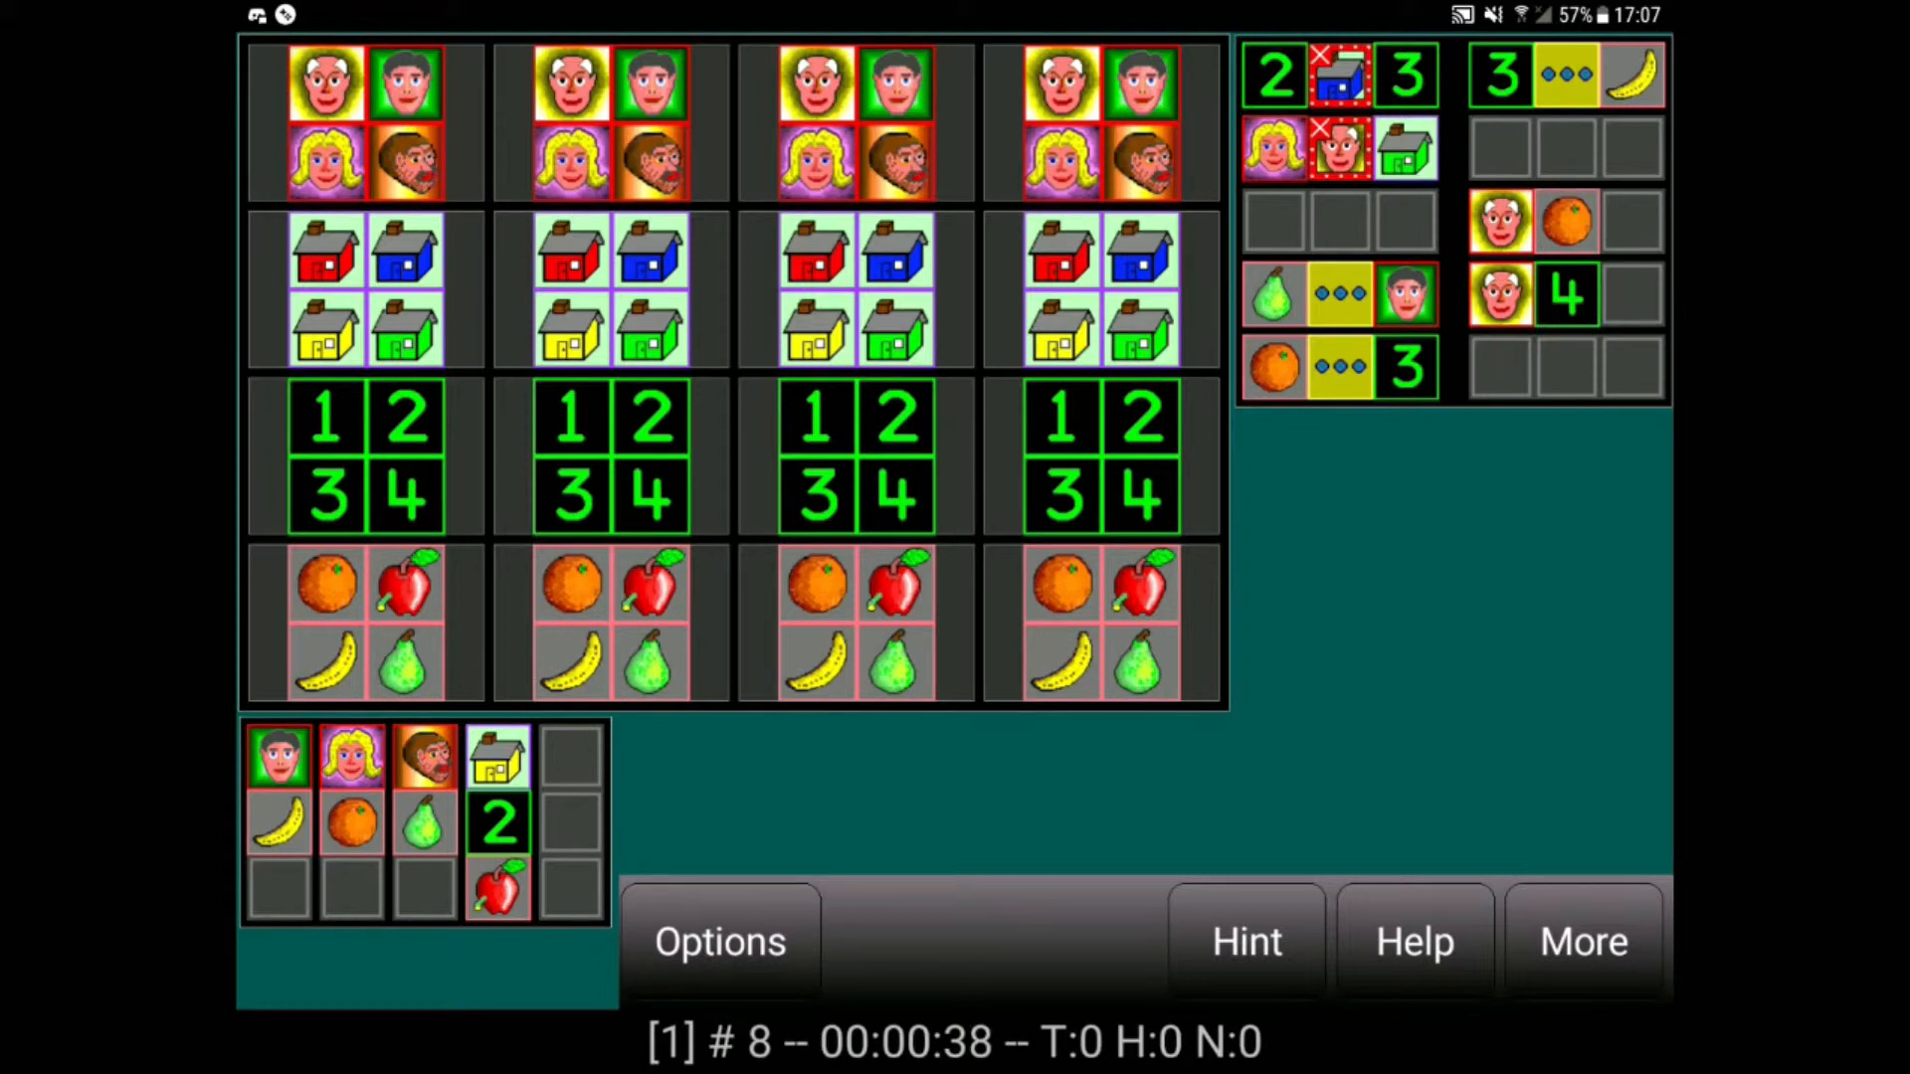
{"action": "left_click", "coordinate": [1143, 660]}
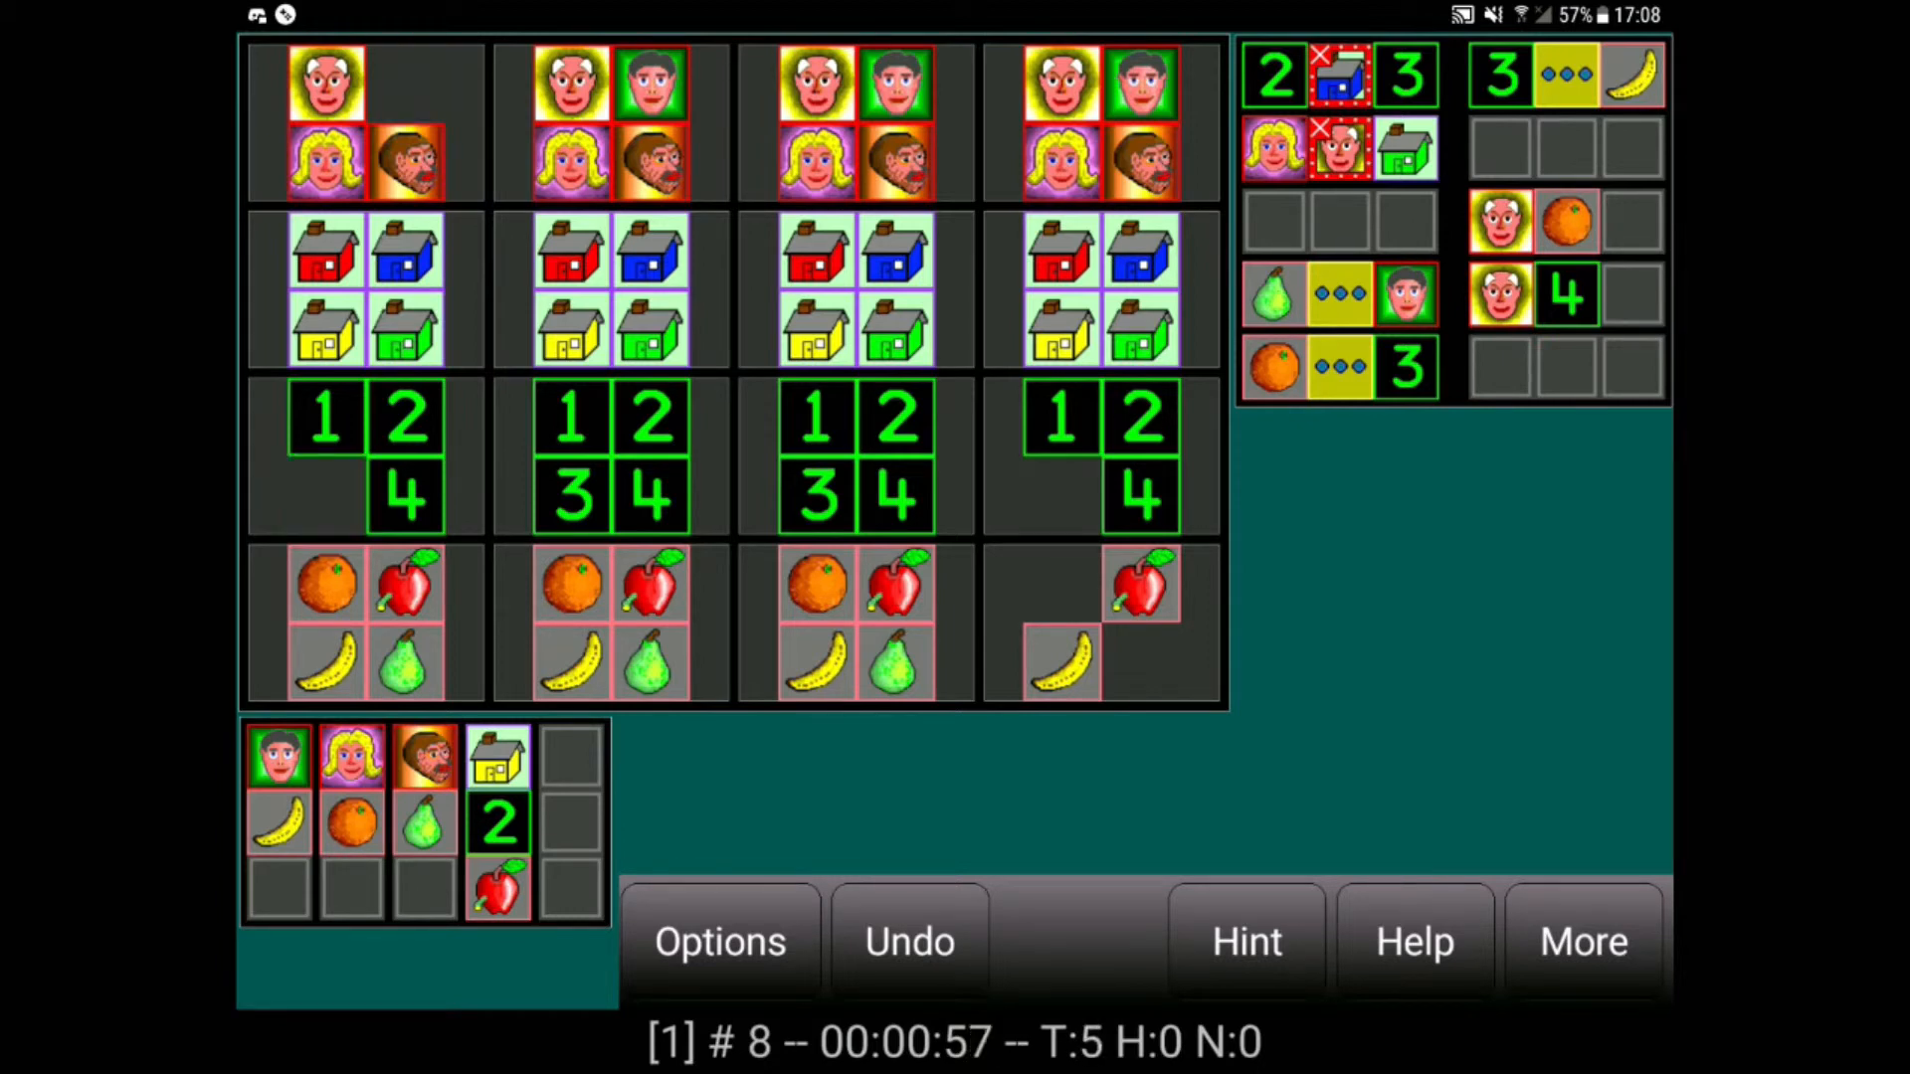
{"action": "left_click", "coordinate": [325, 661]}
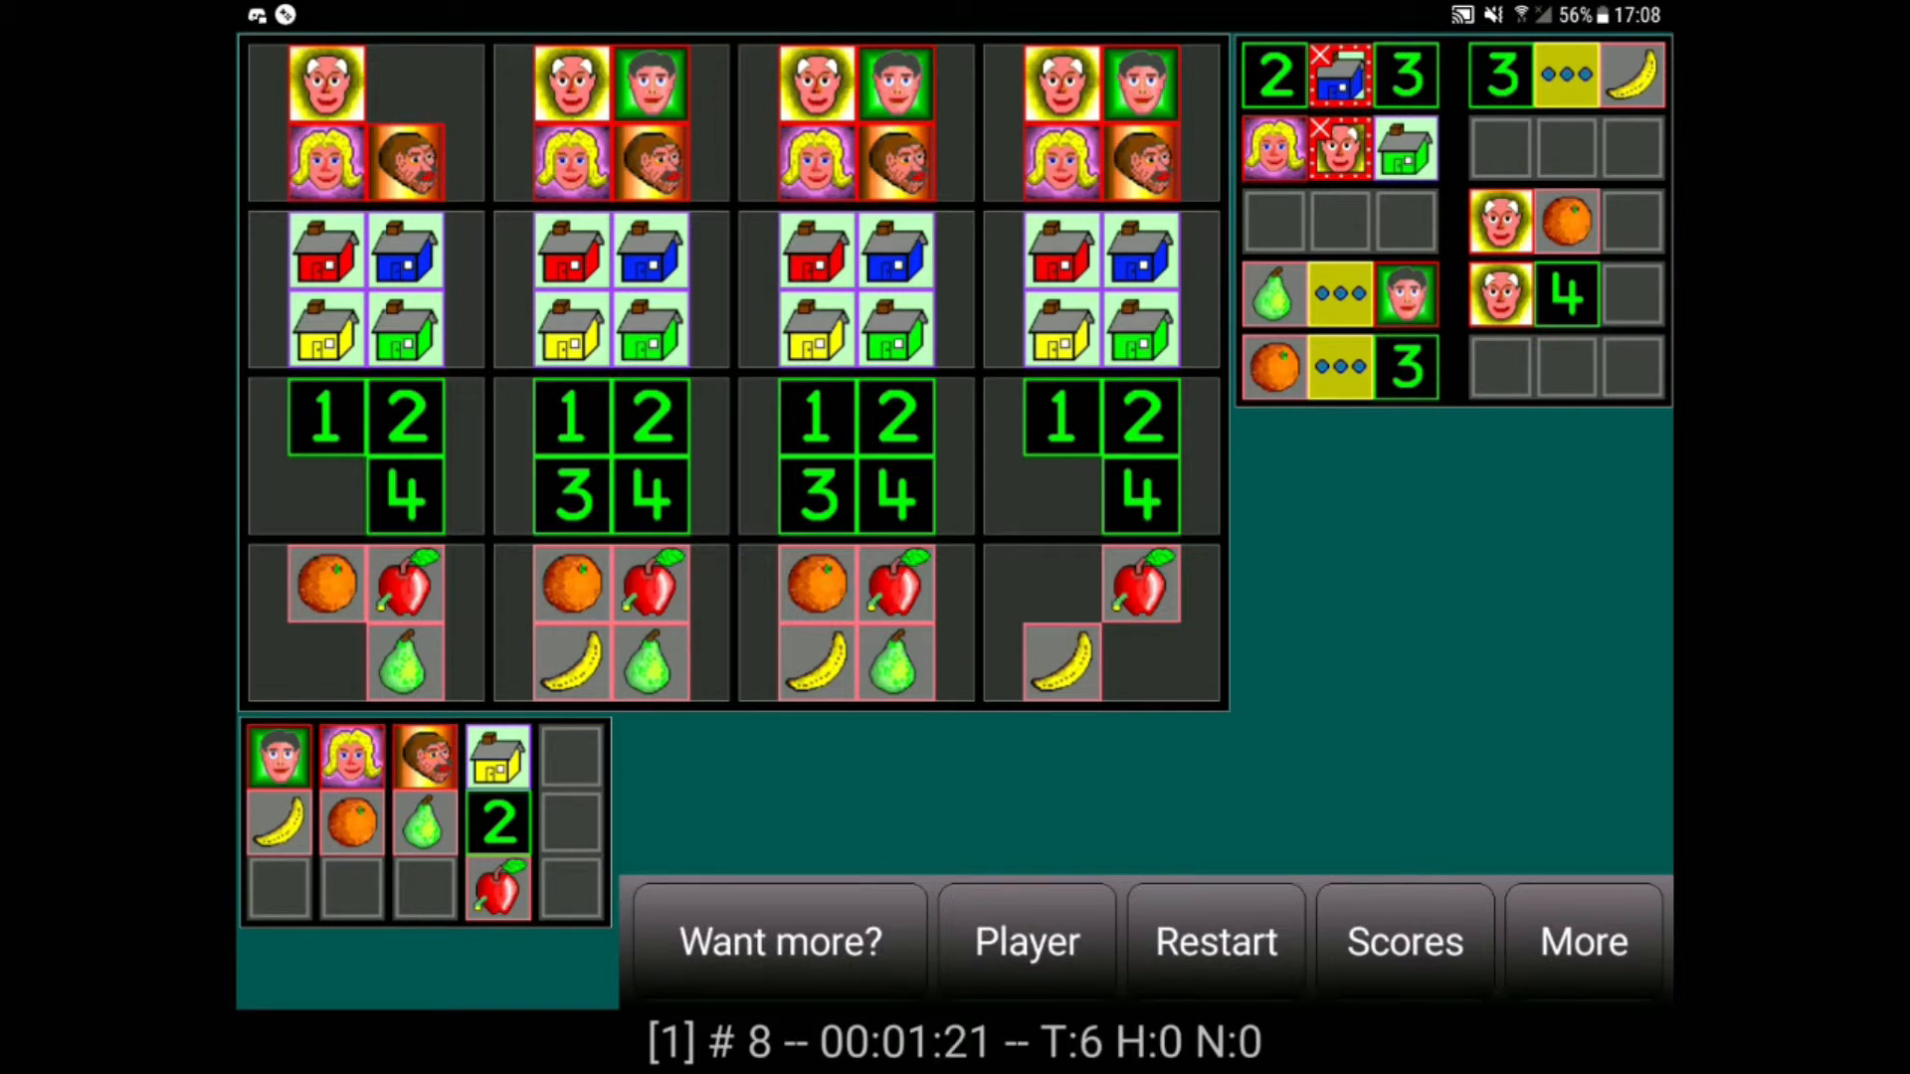
Set puzzle size to 5x5 in Options and start a new 5x5 puzzle.
{"action": "left_click", "coordinate": [1578, 942]}
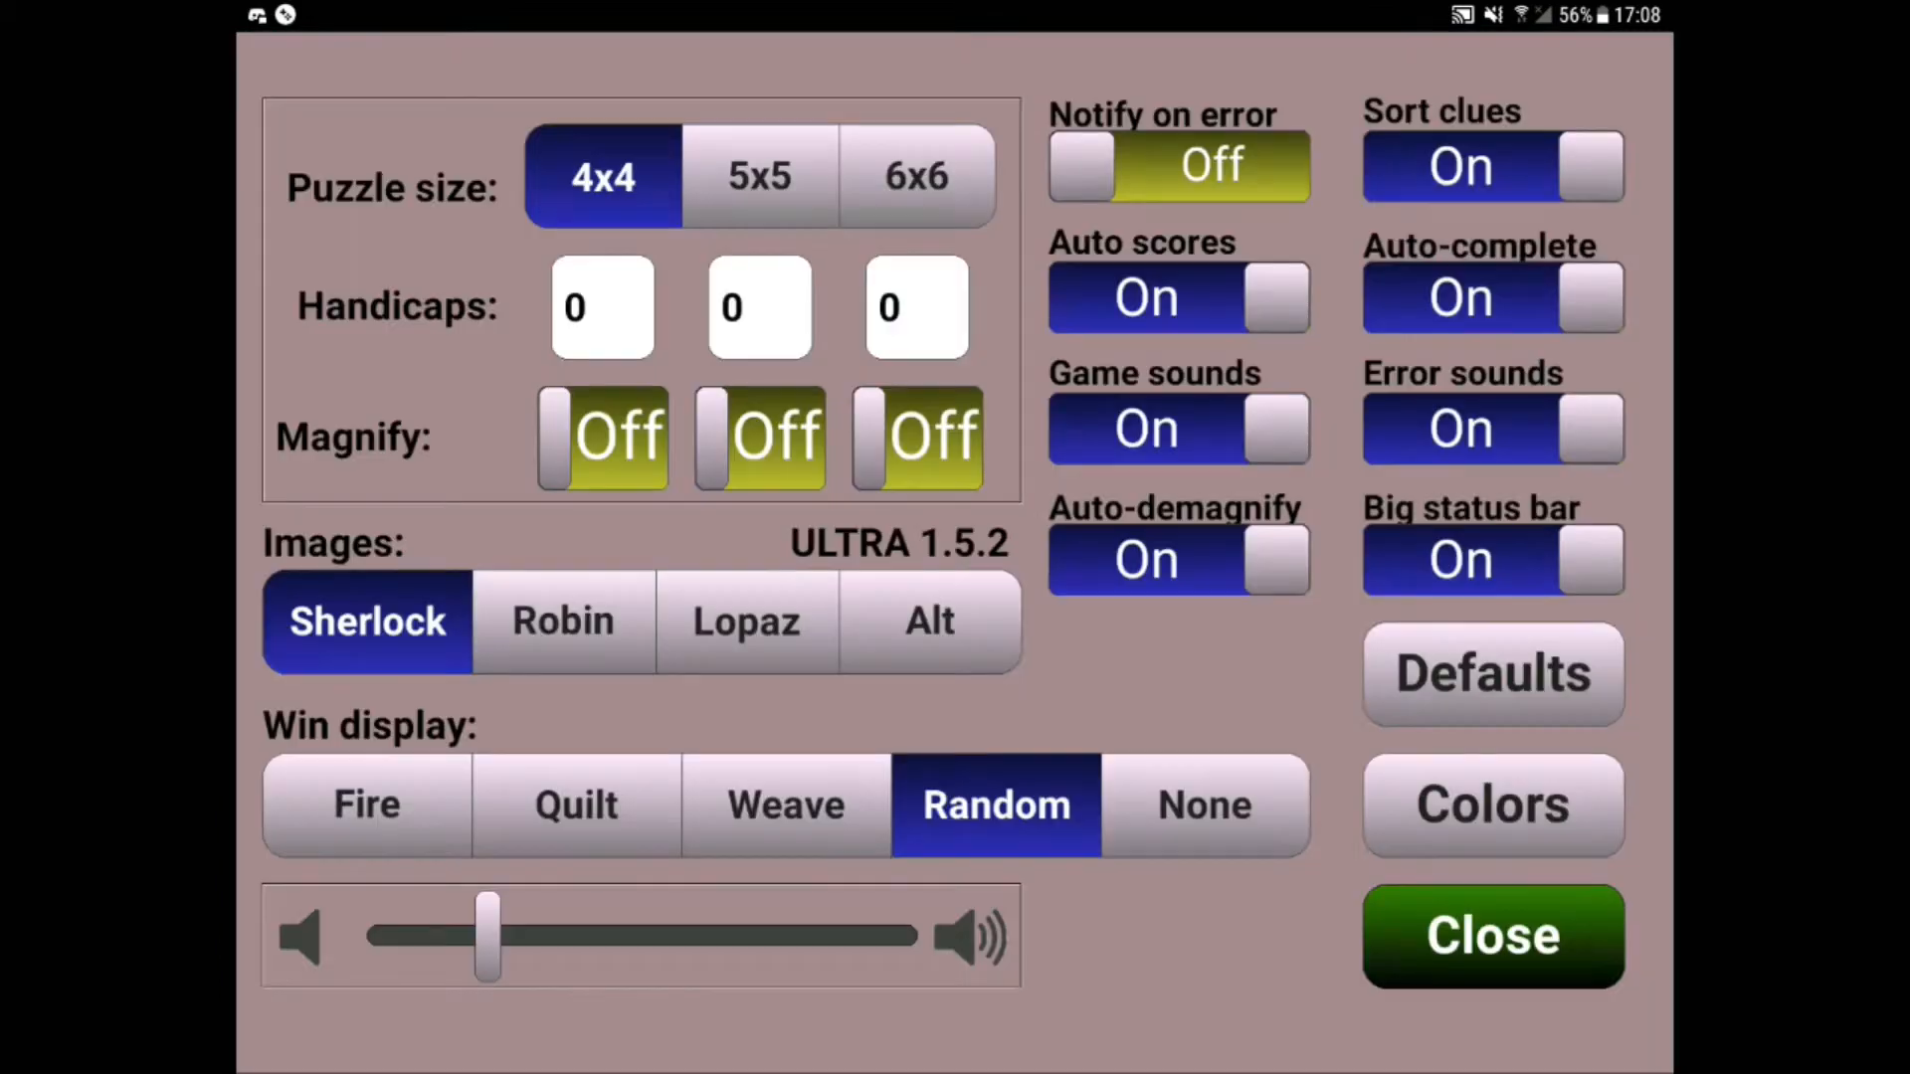
{"action": "left_click", "coordinate": [759, 176]}
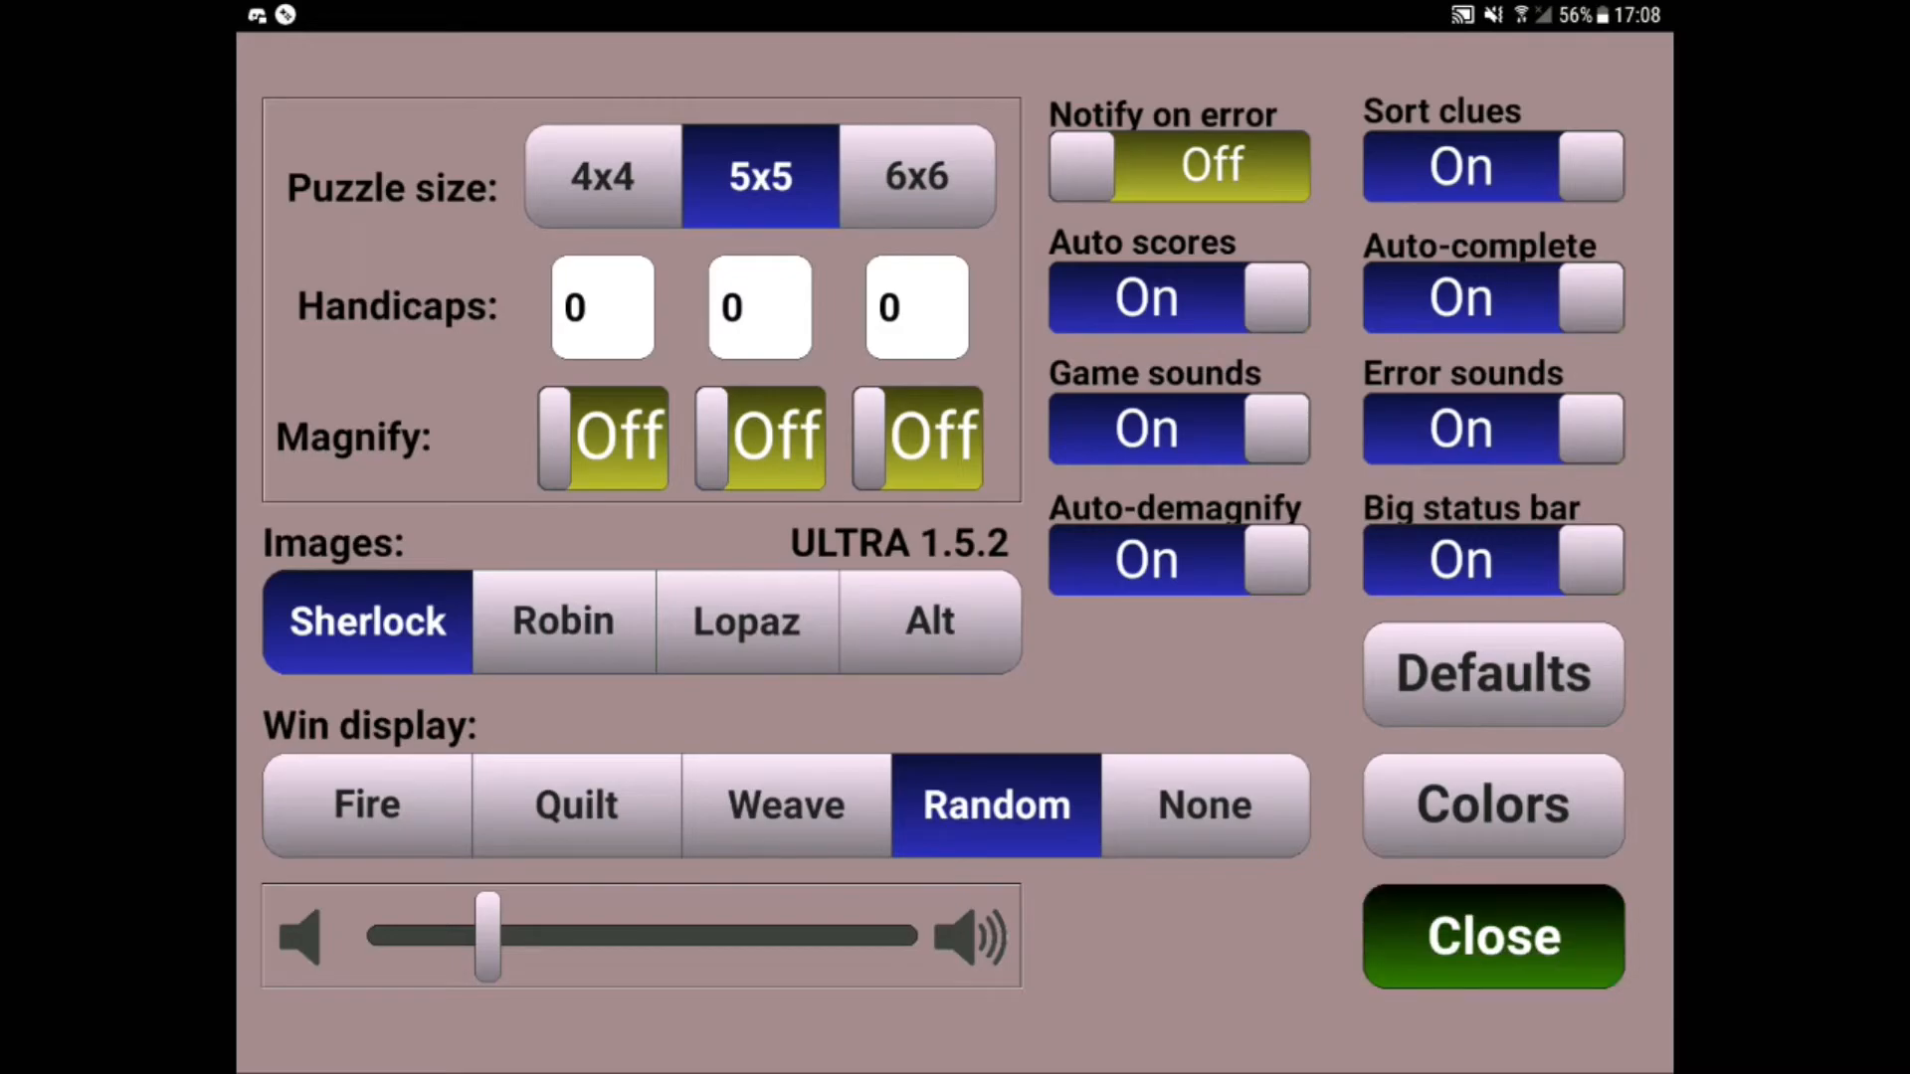
{"action": "left_click", "coordinate": [1490, 936]}
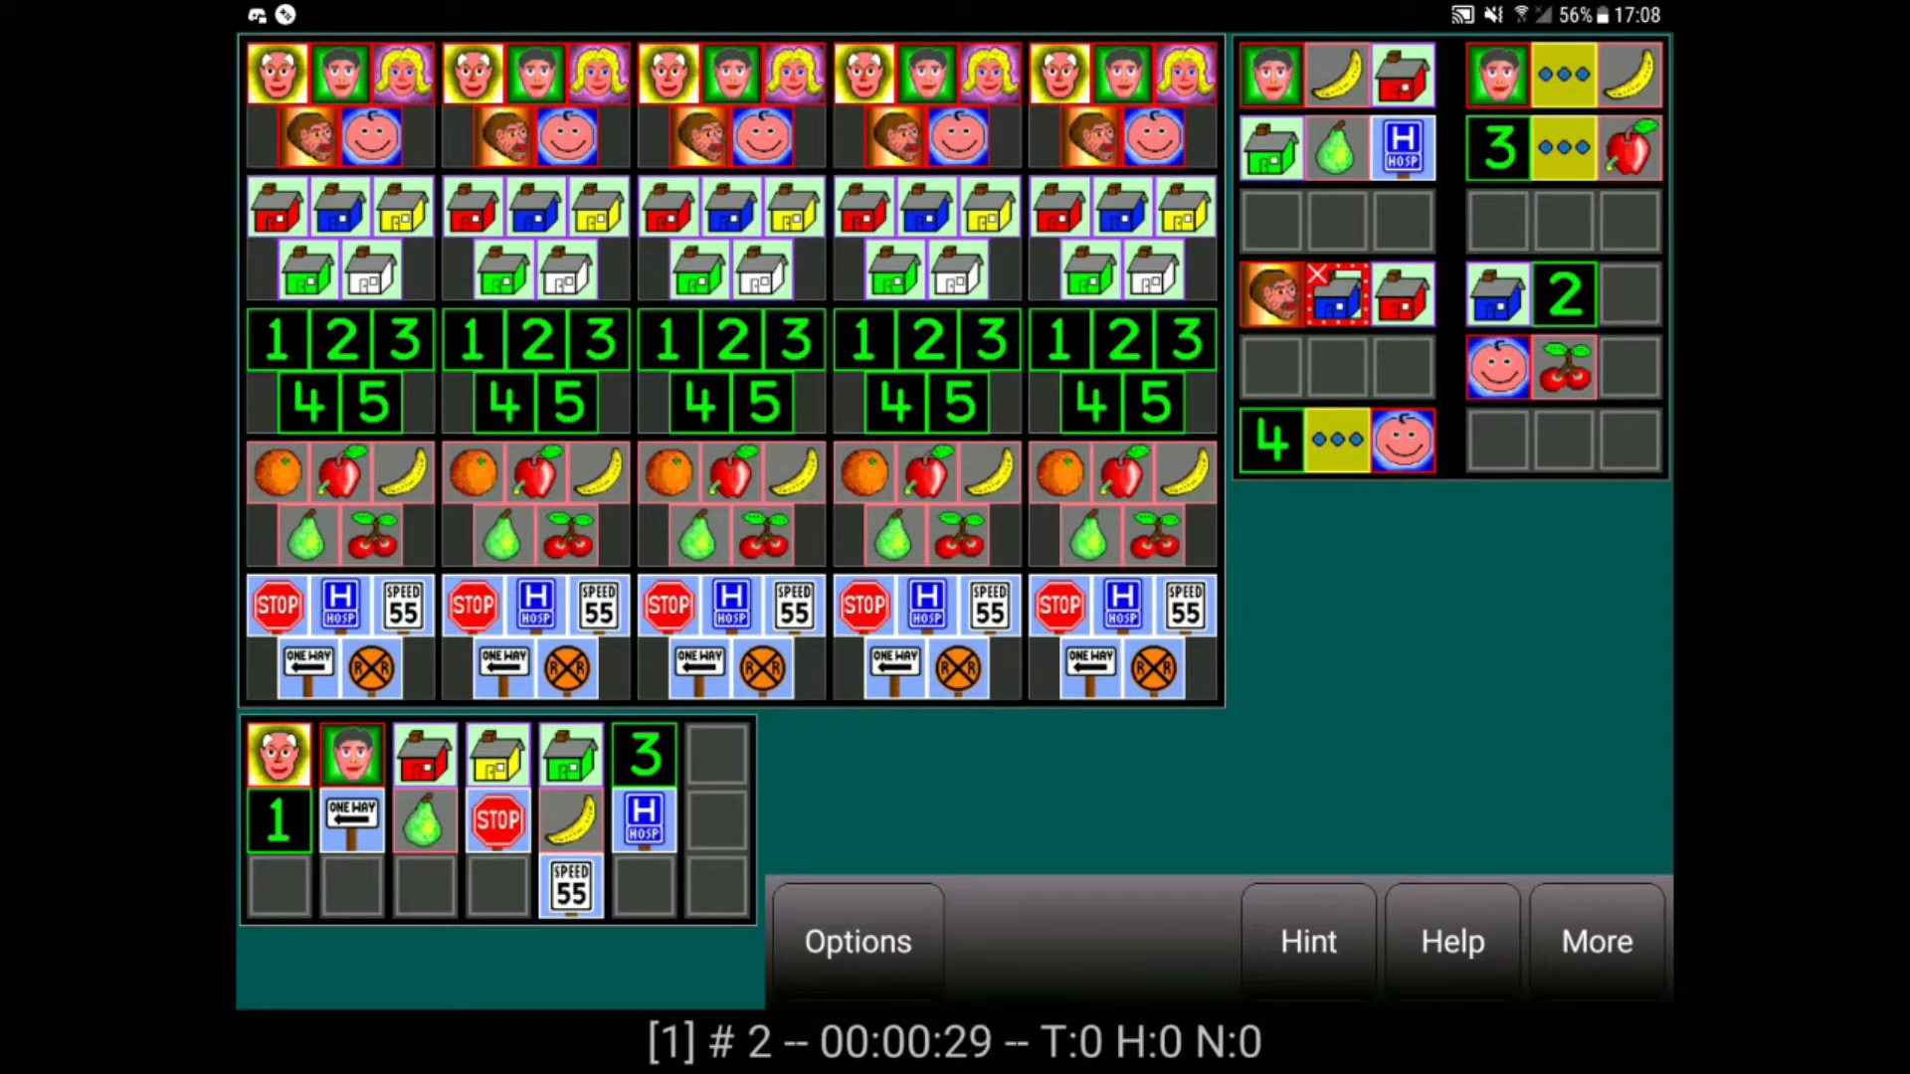
Select 6x6 puzzle size, toggle mistake notifications on and off, and close Options.
{"action": "left_click", "coordinate": [856, 939]}
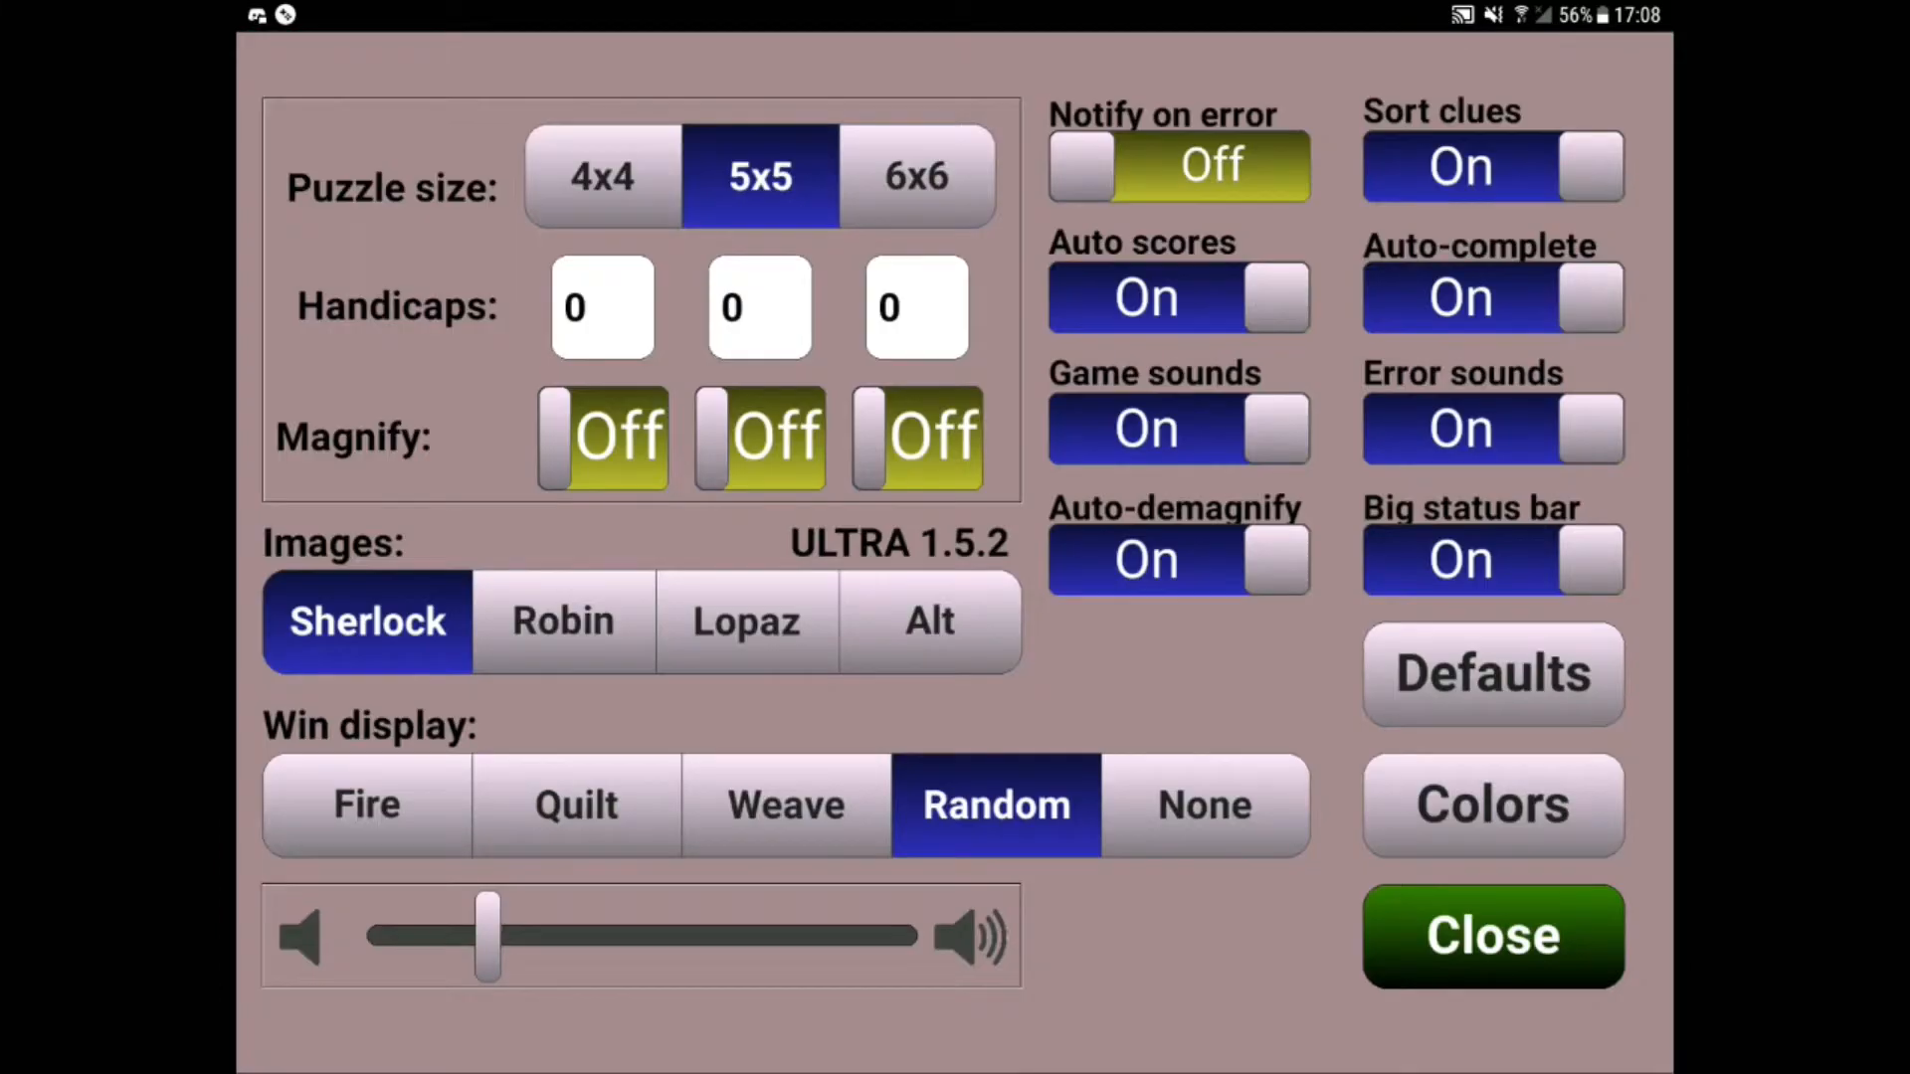
{"action": "left_click", "coordinate": [916, 176]}
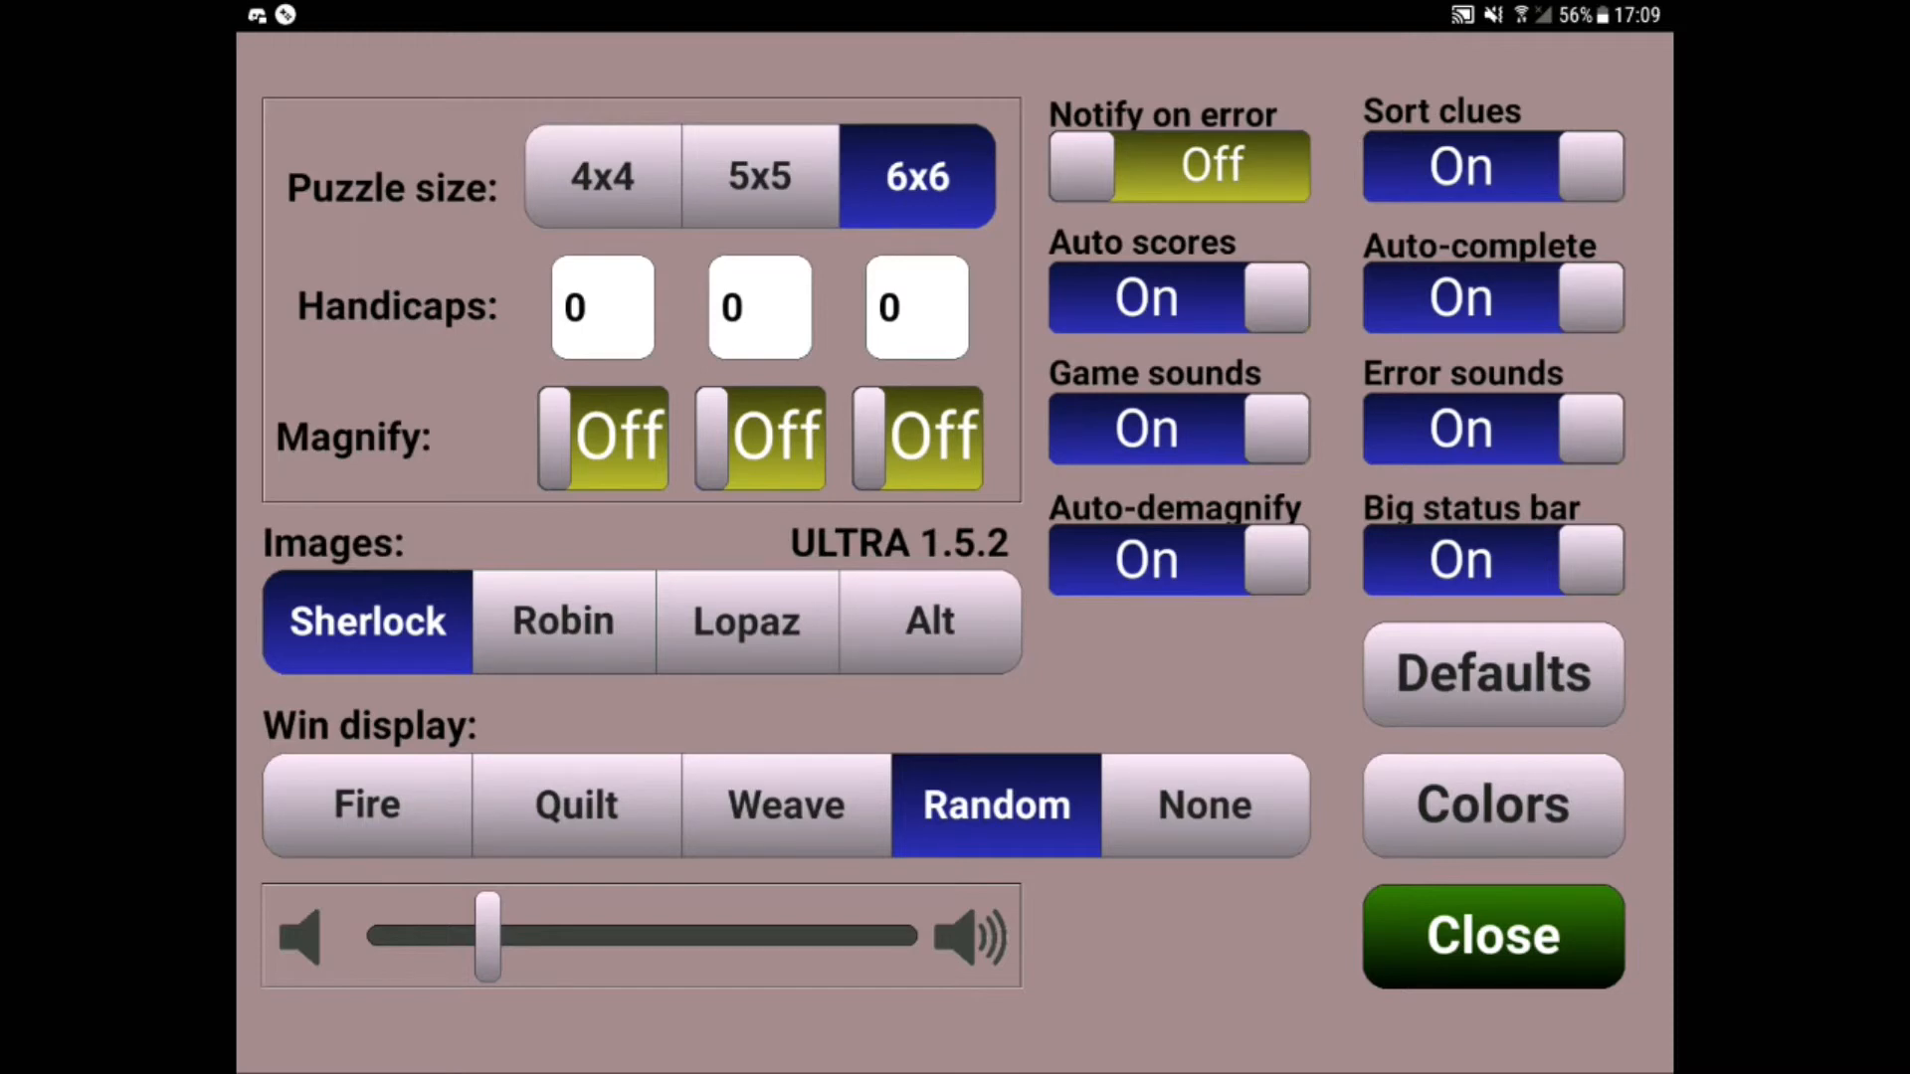
{"action": "left_click", "coordinate": [1179, 165]}
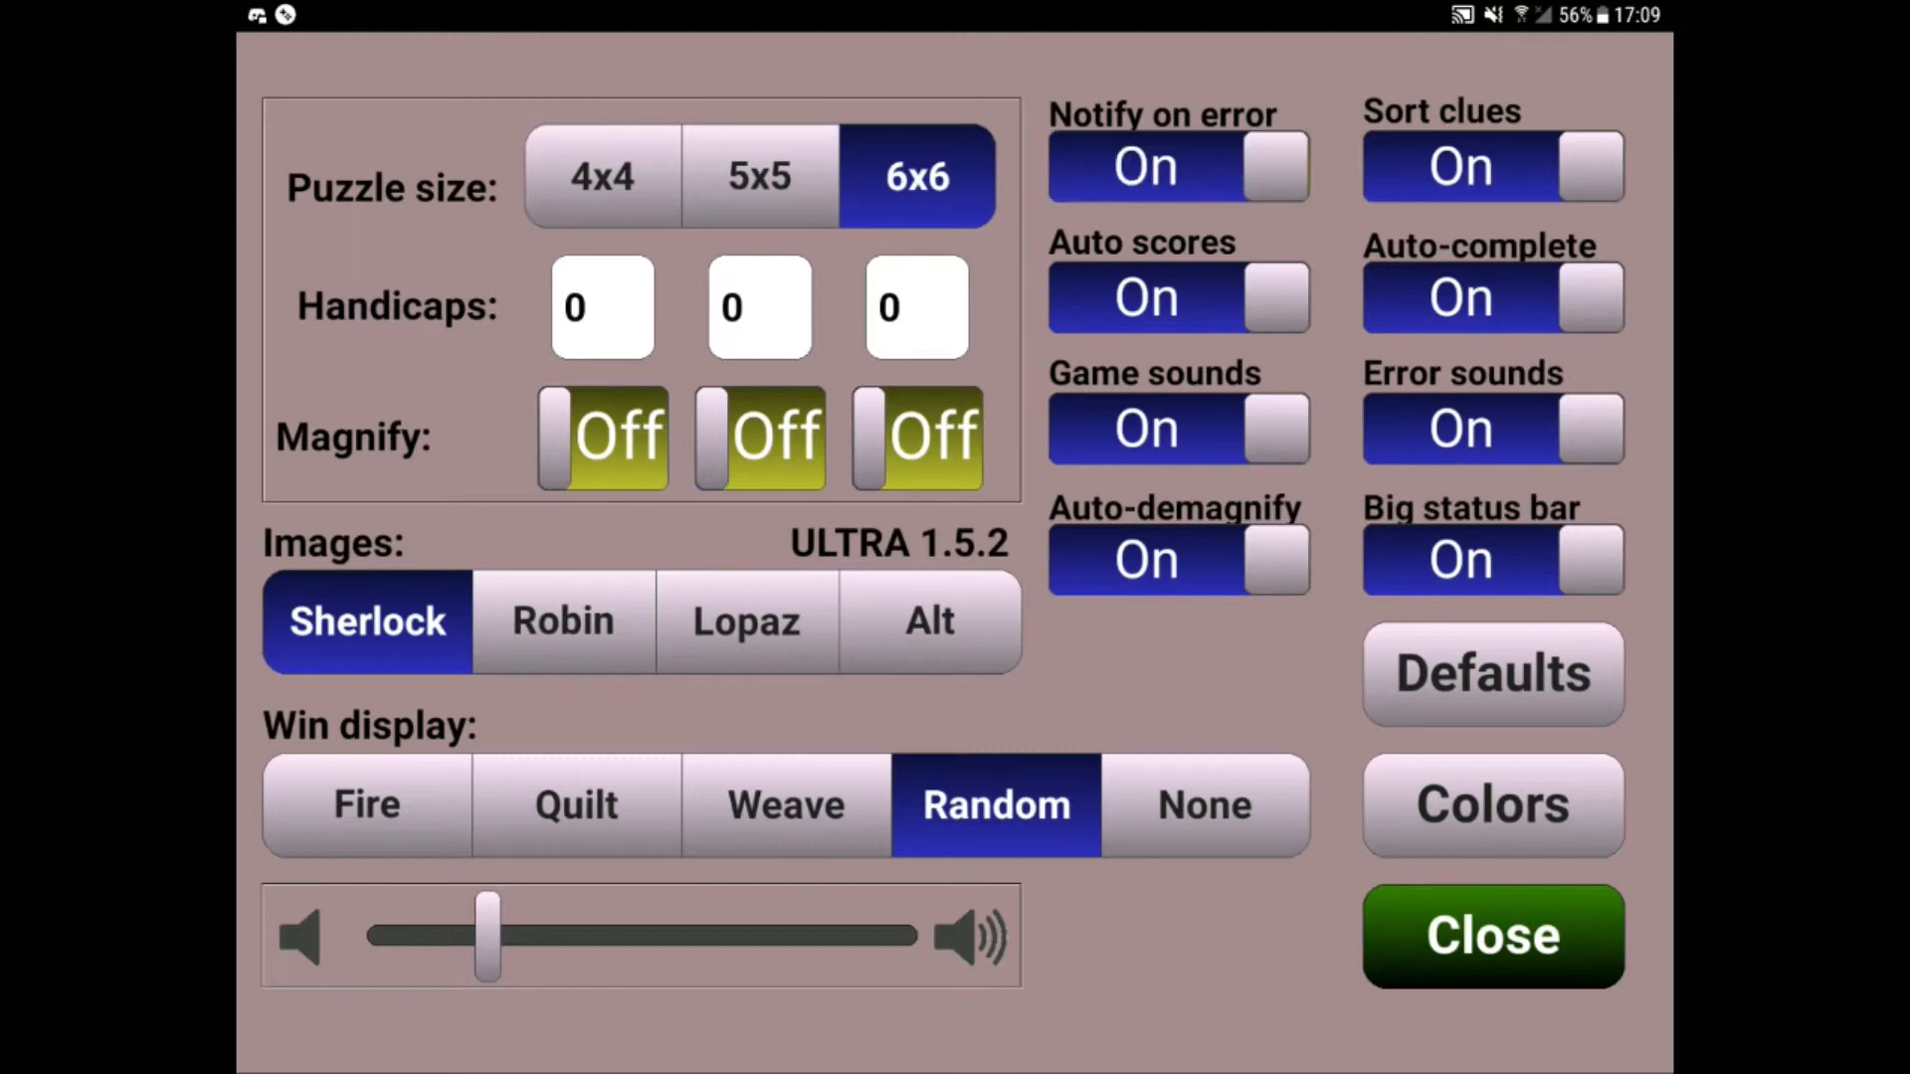
{"action": "left_click", "coordinate": [1178, 165]}
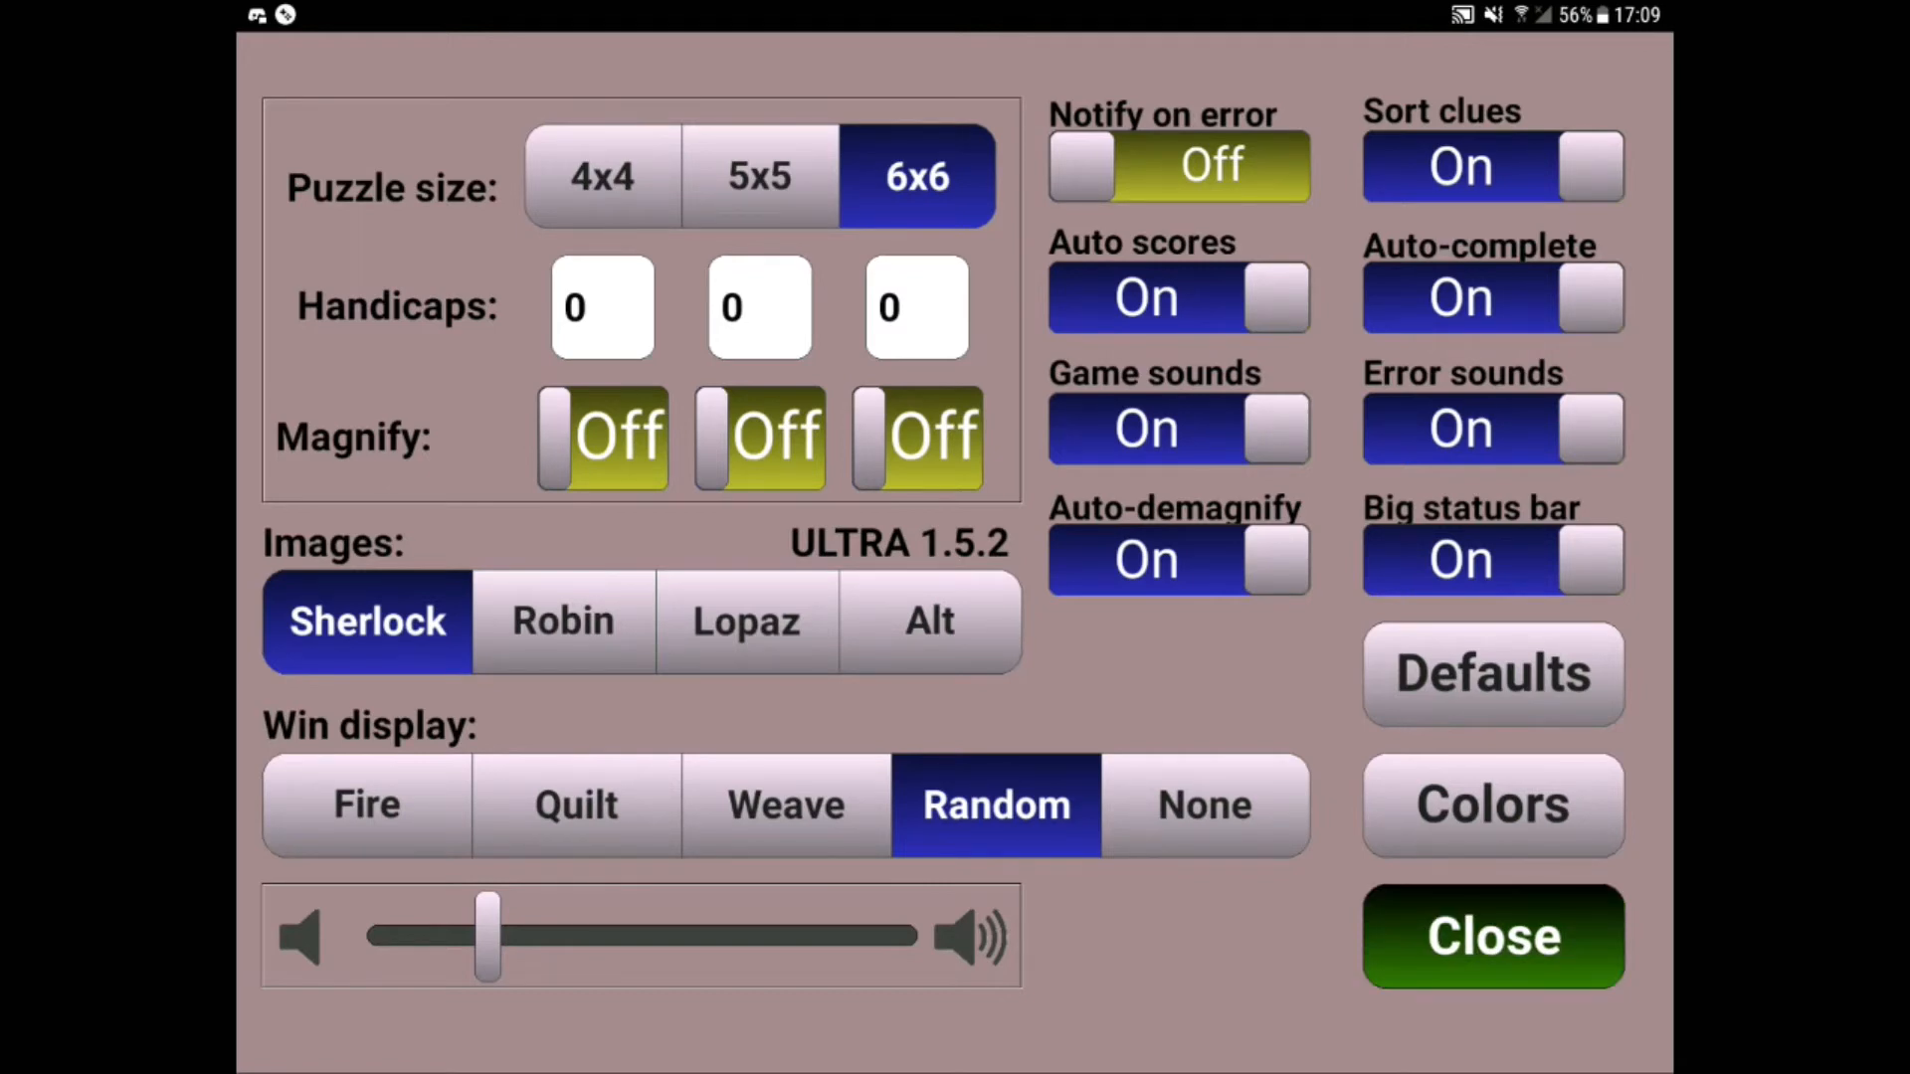
{"action": "left_click", "coordinate": [1492, 936]}
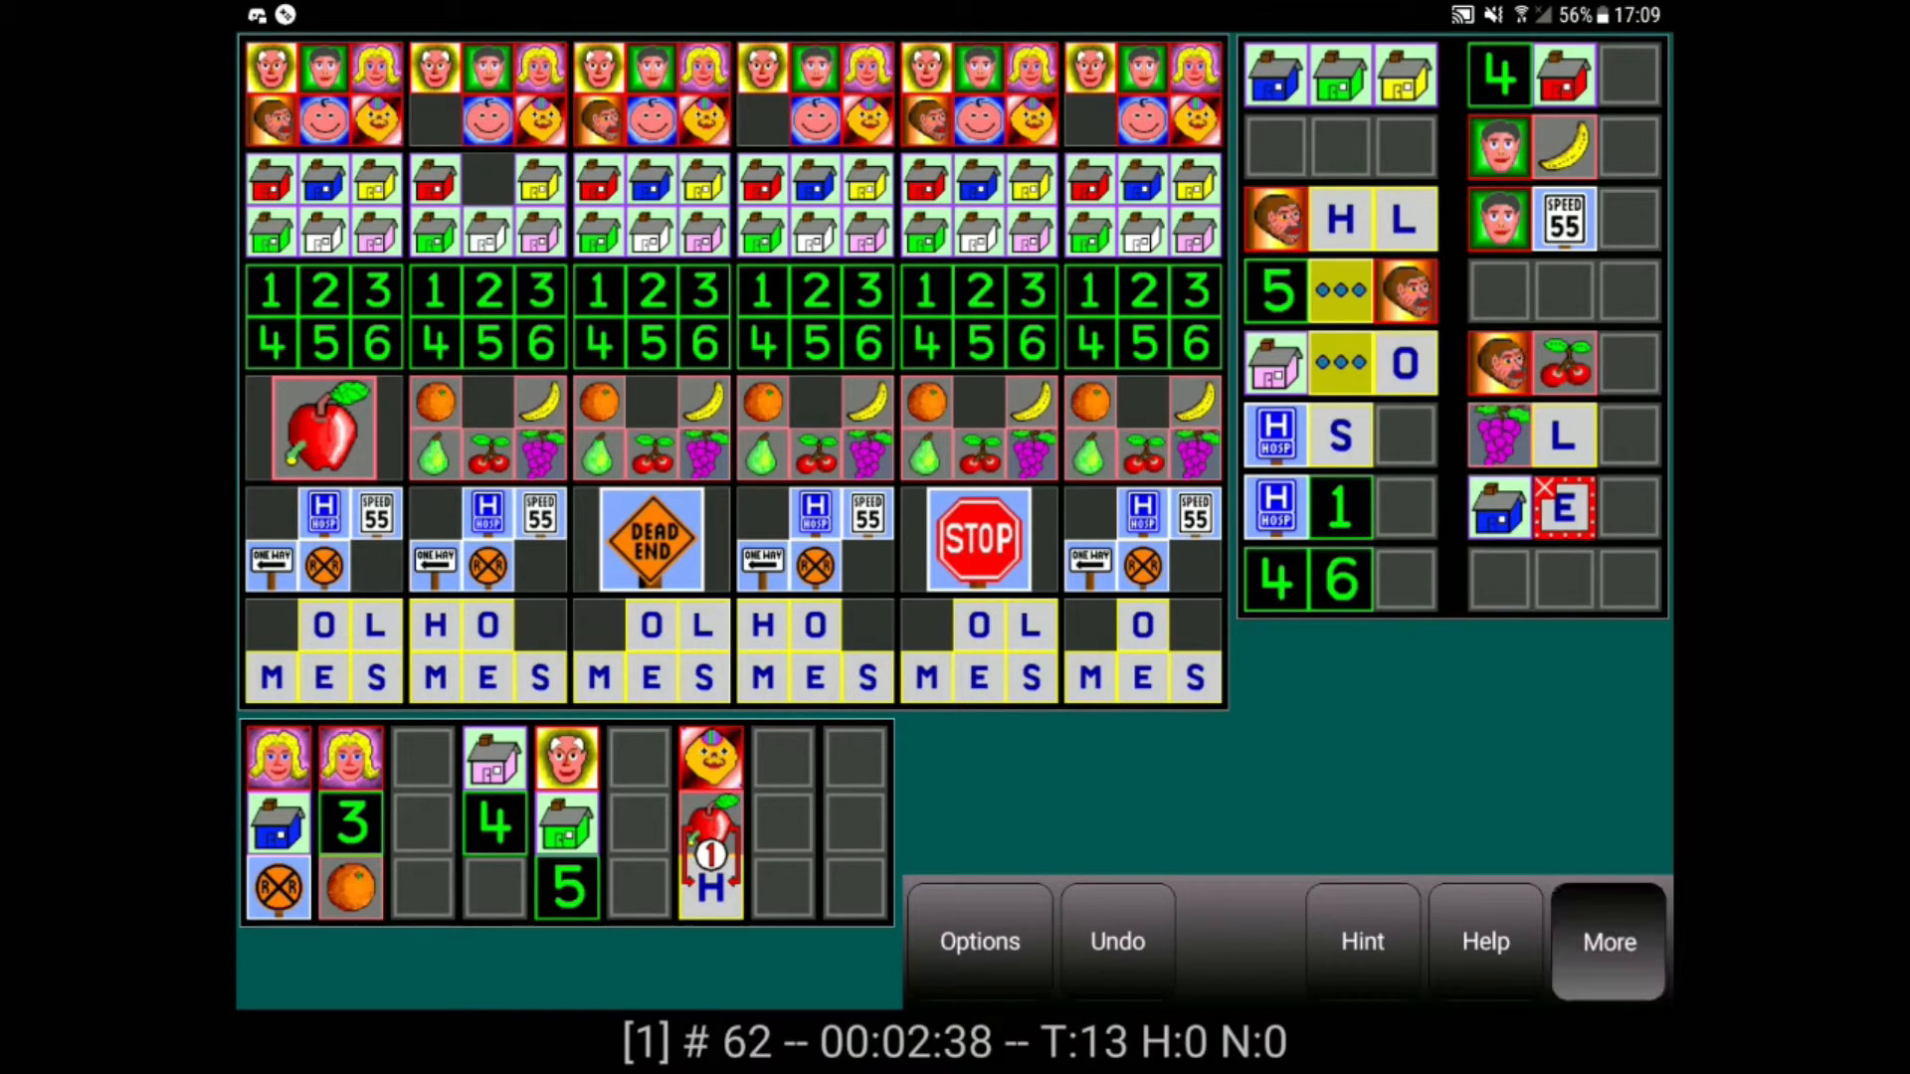
Review the scores table twice (60 solved, average 11:23) and reveal the puzzle selection bar.
{"action": "left_click", "coordinate": [1609, 941]}
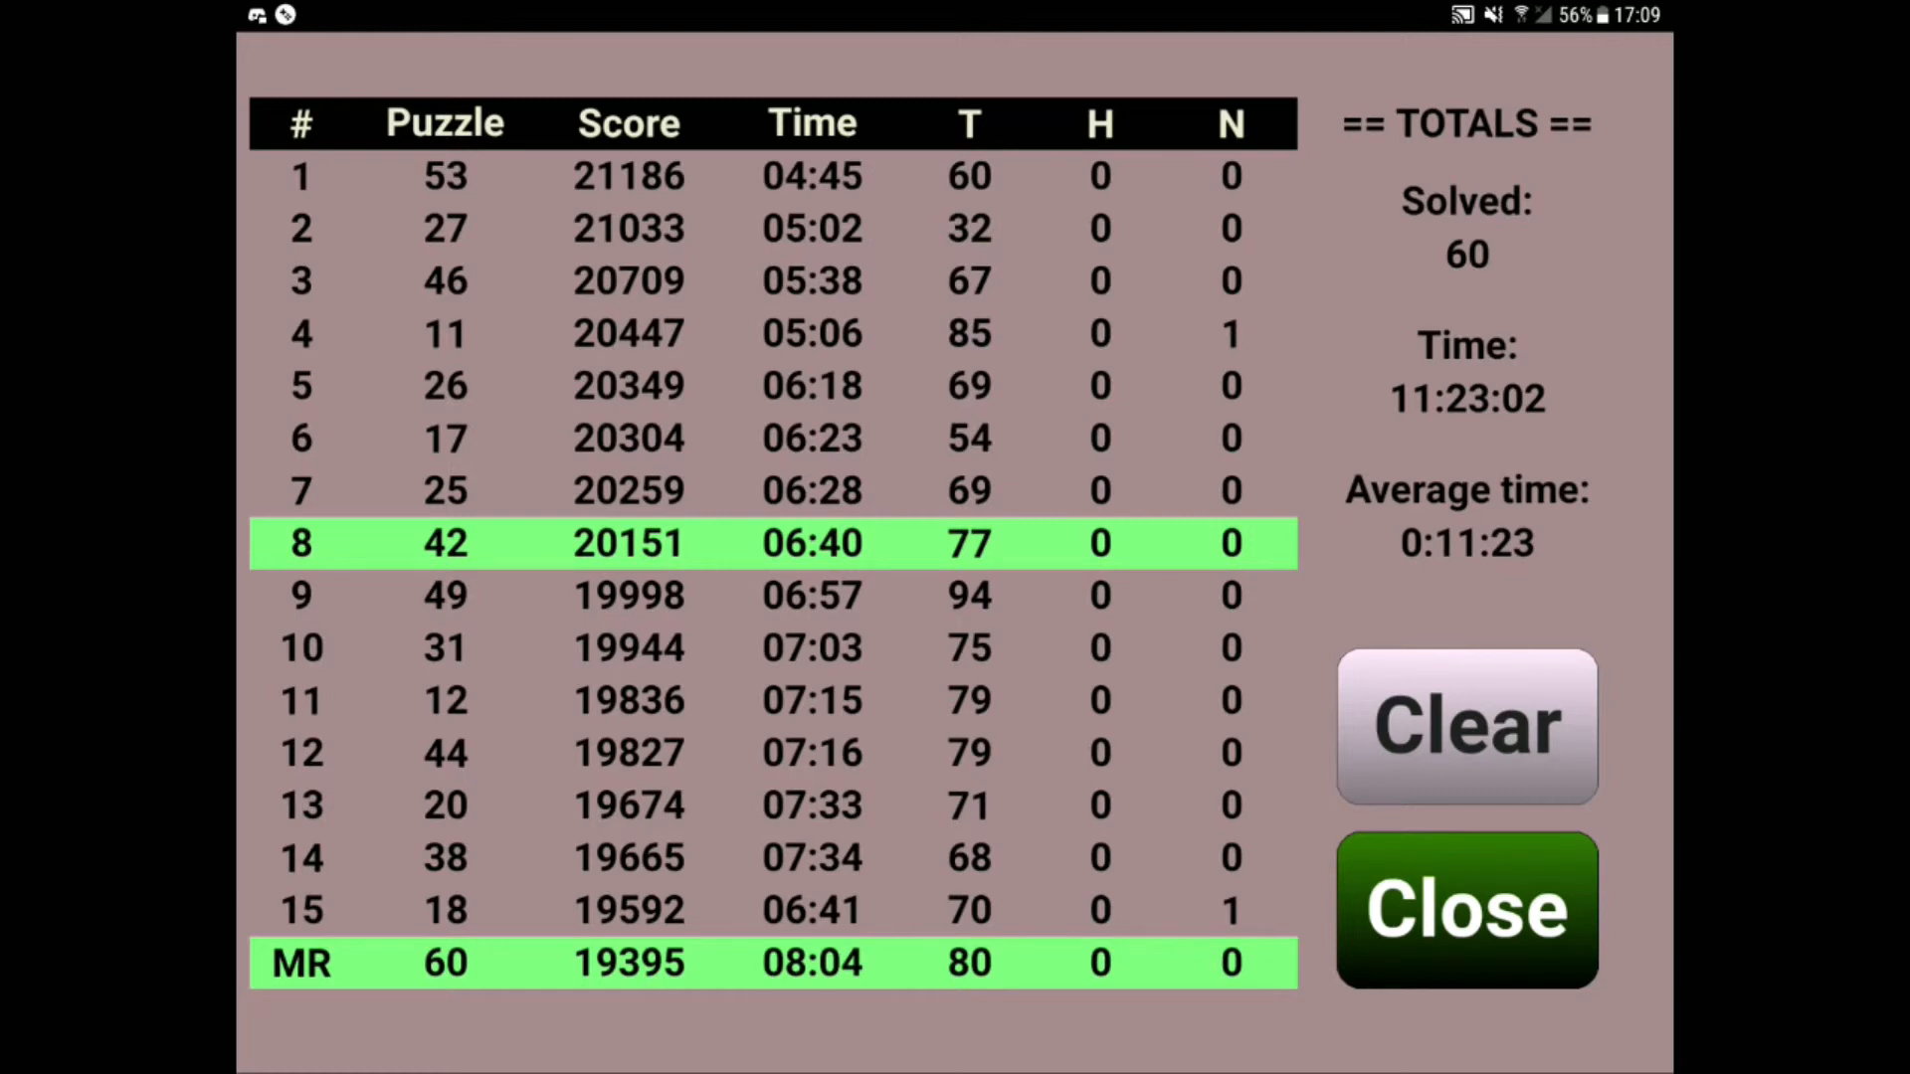
{"action": "left_click", "coordinate": [1466, 910]}
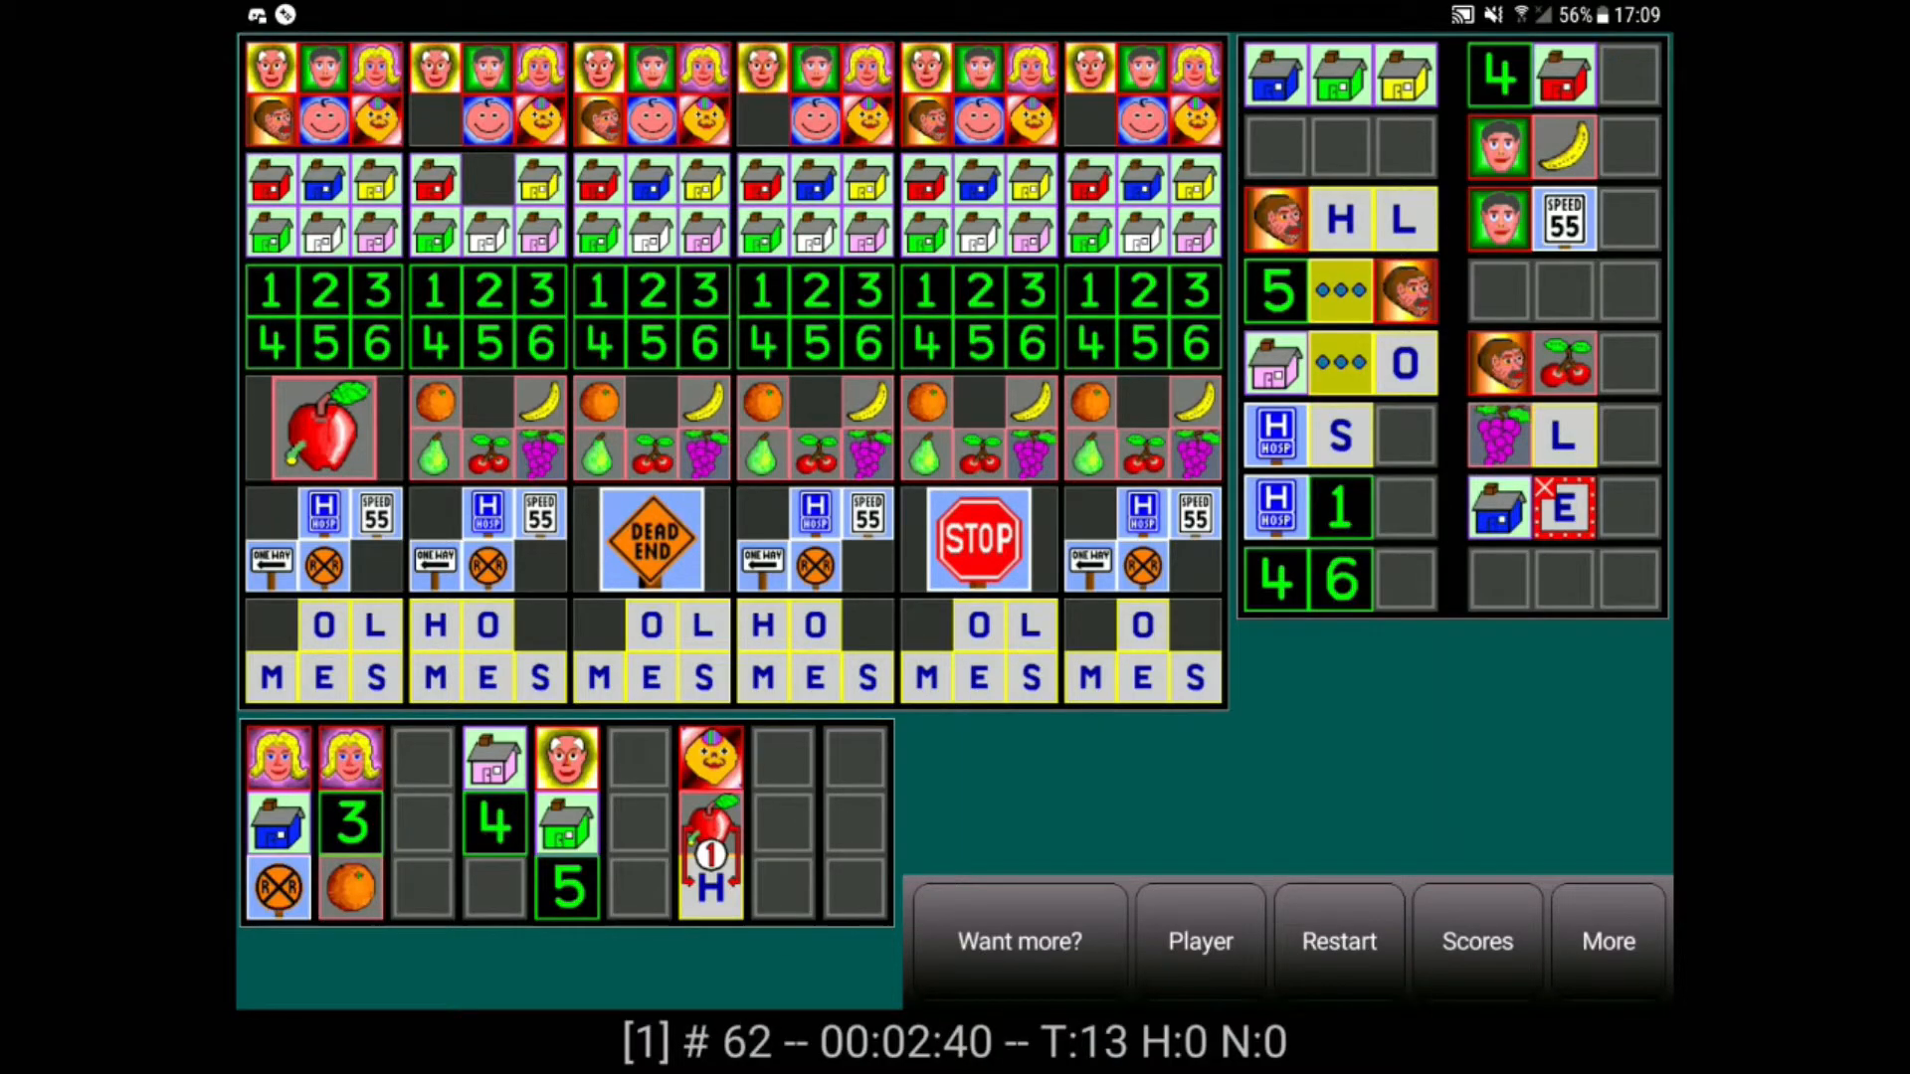
{"action": "left_click", "coordinate": [1477, 941]}
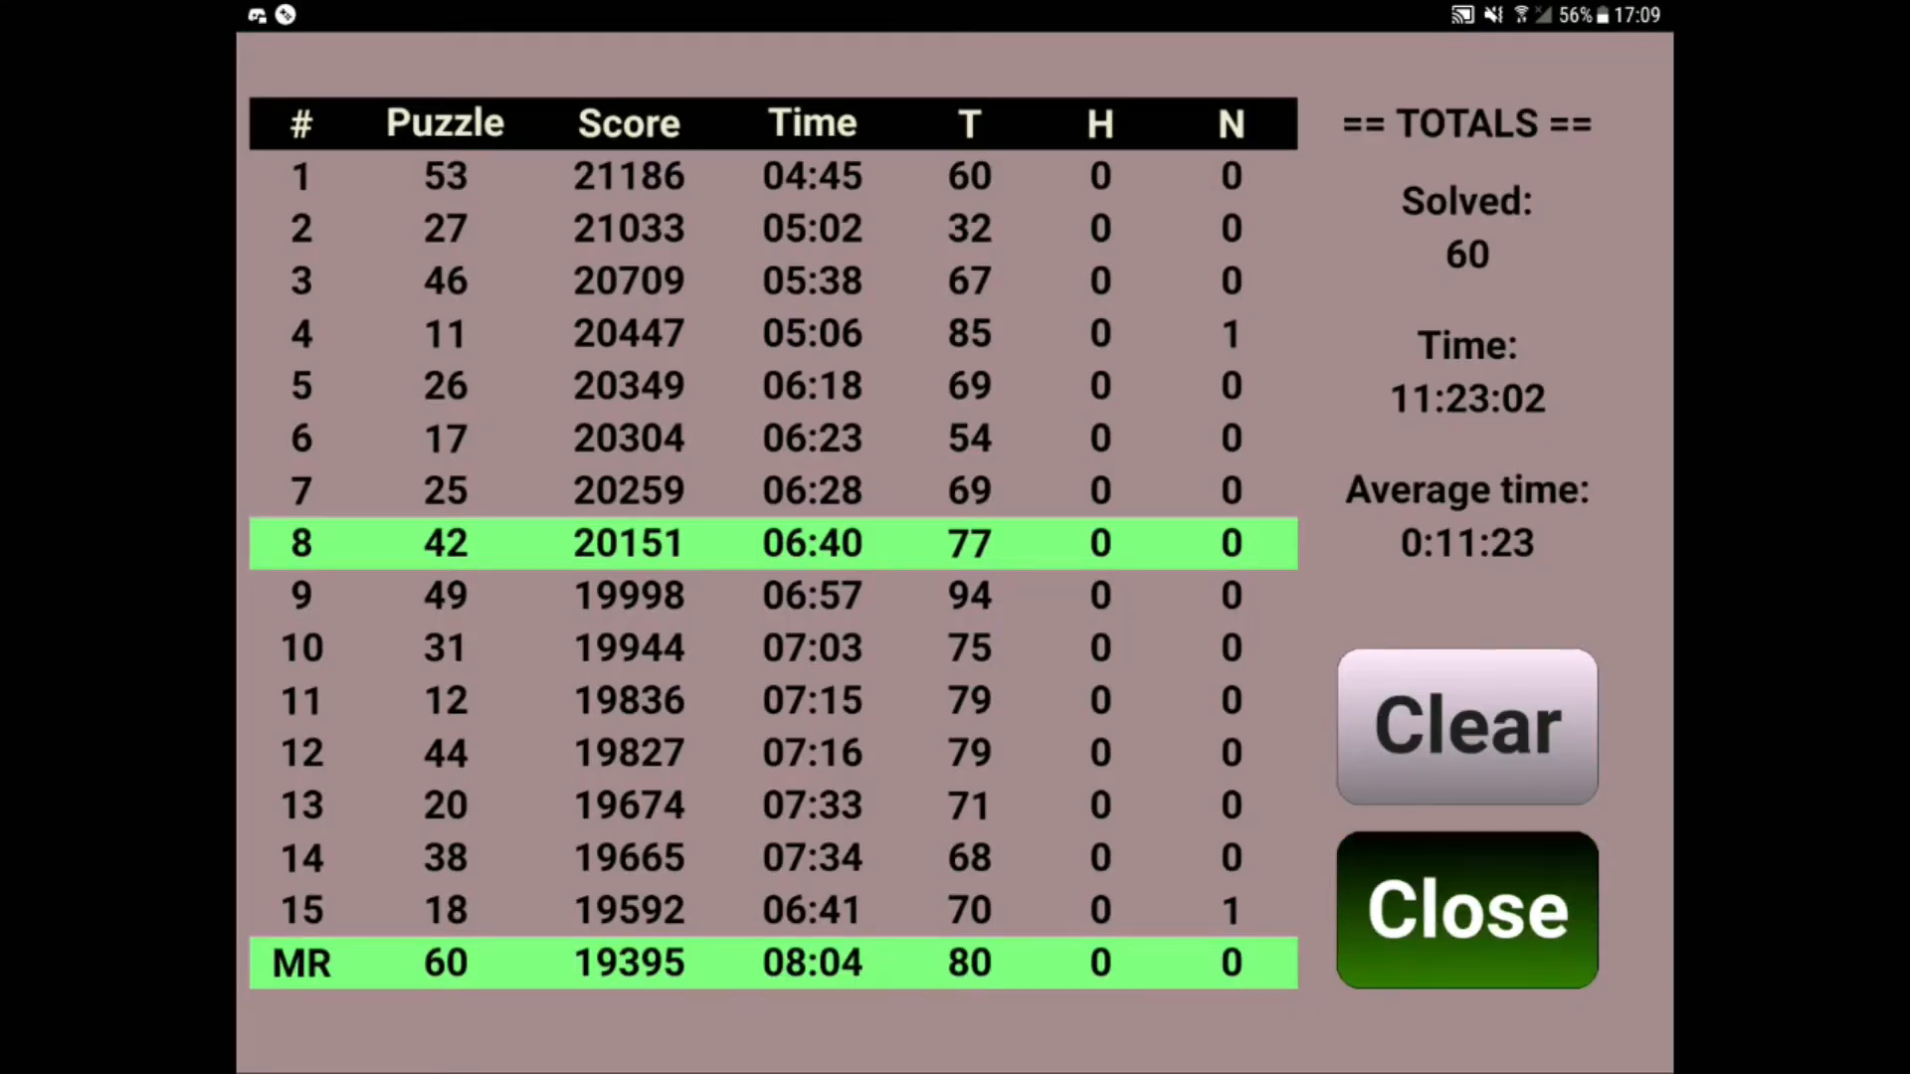
{"action": "left_click", "coordinate": [1466, 910]}
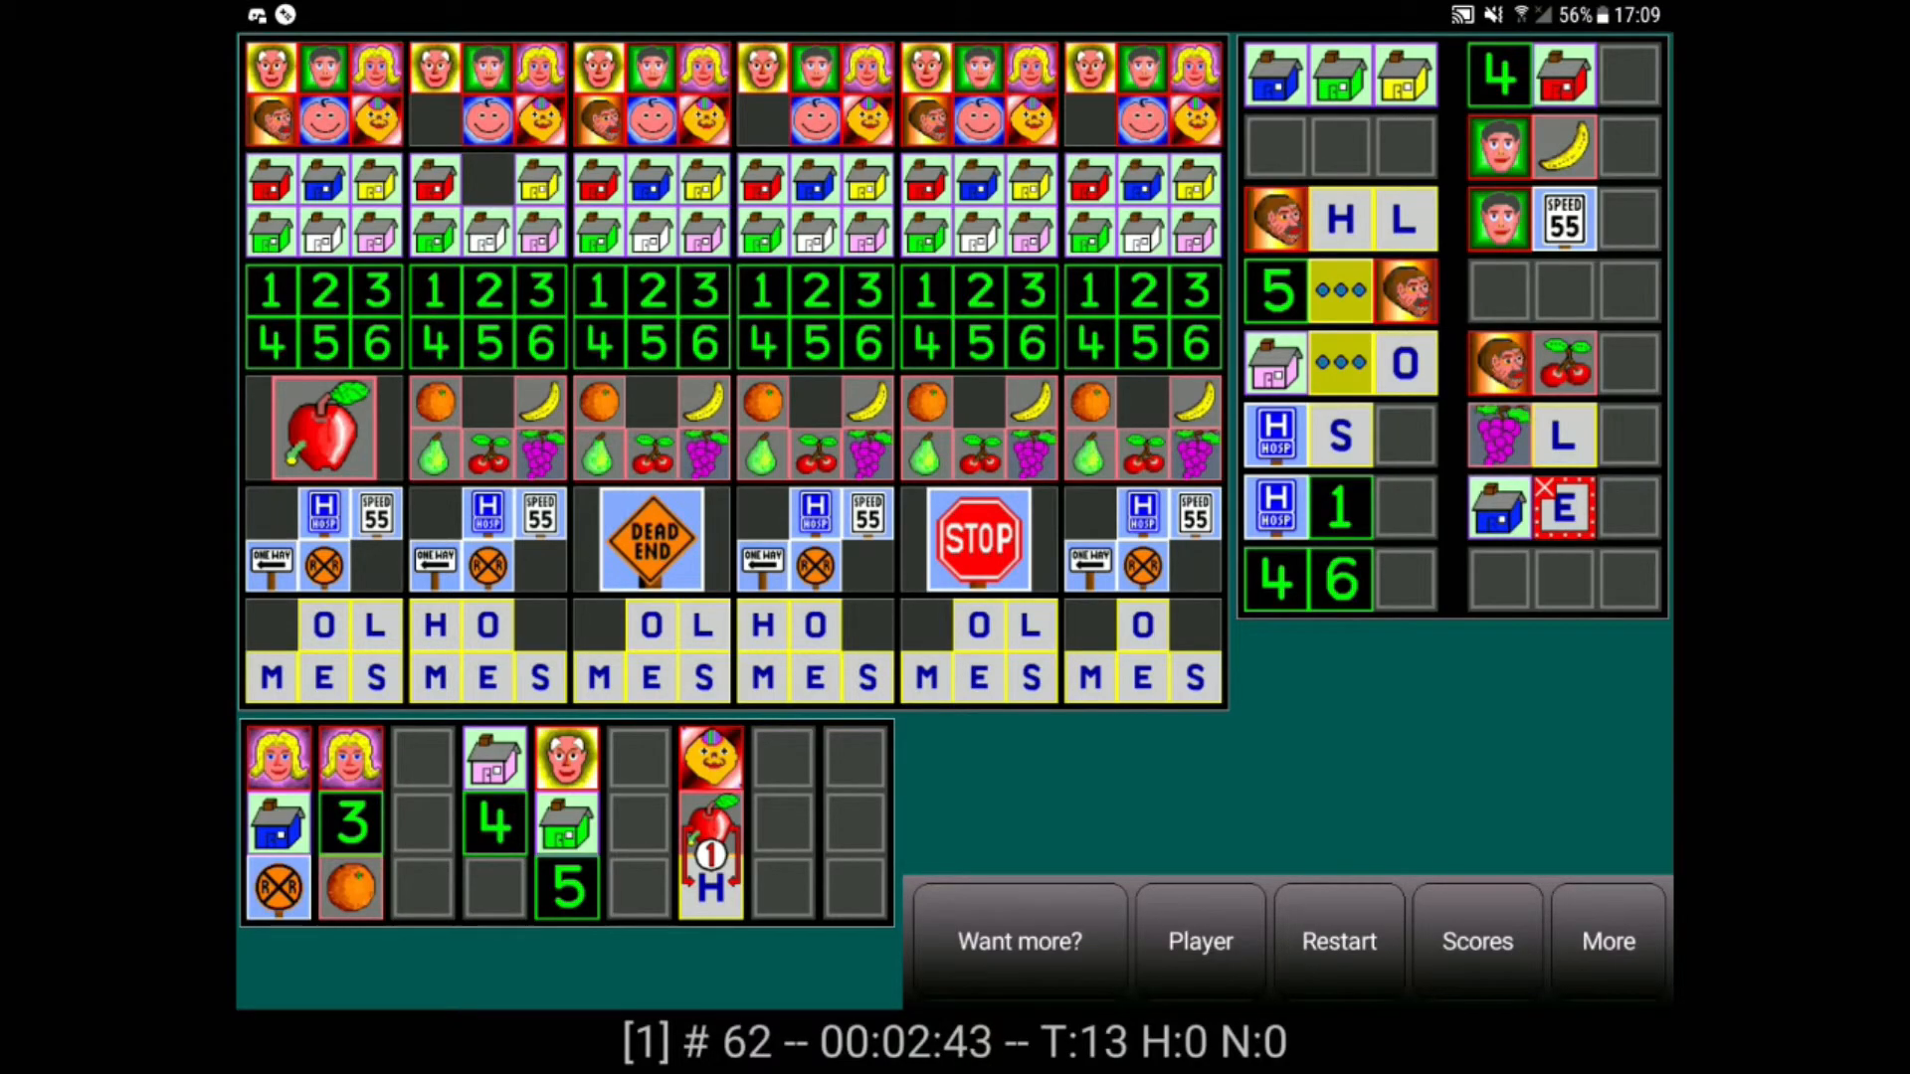
{"action": "left_click", "coordinate": [1201, 941]}
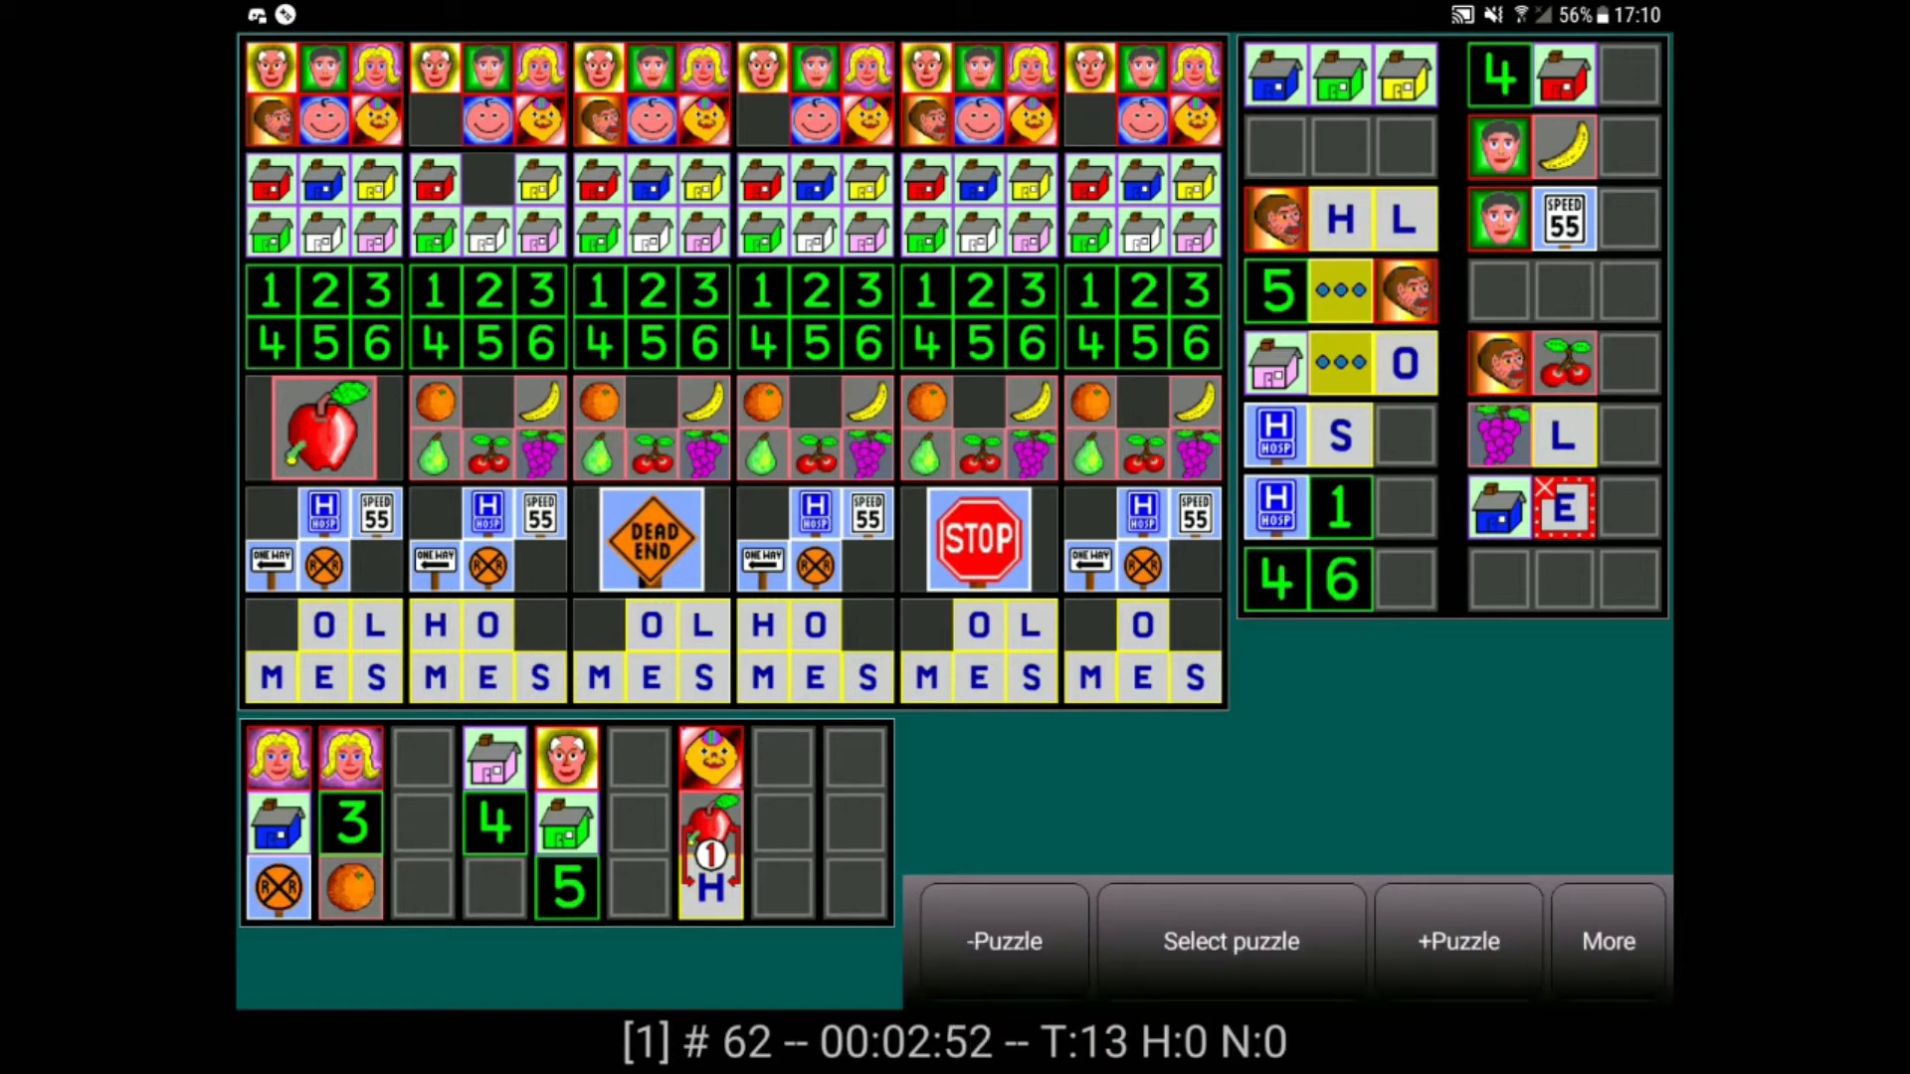
Review the game settings and close them to return to puzzle 62.
{"action": "left_click", "coordinate": [1599, 940]}
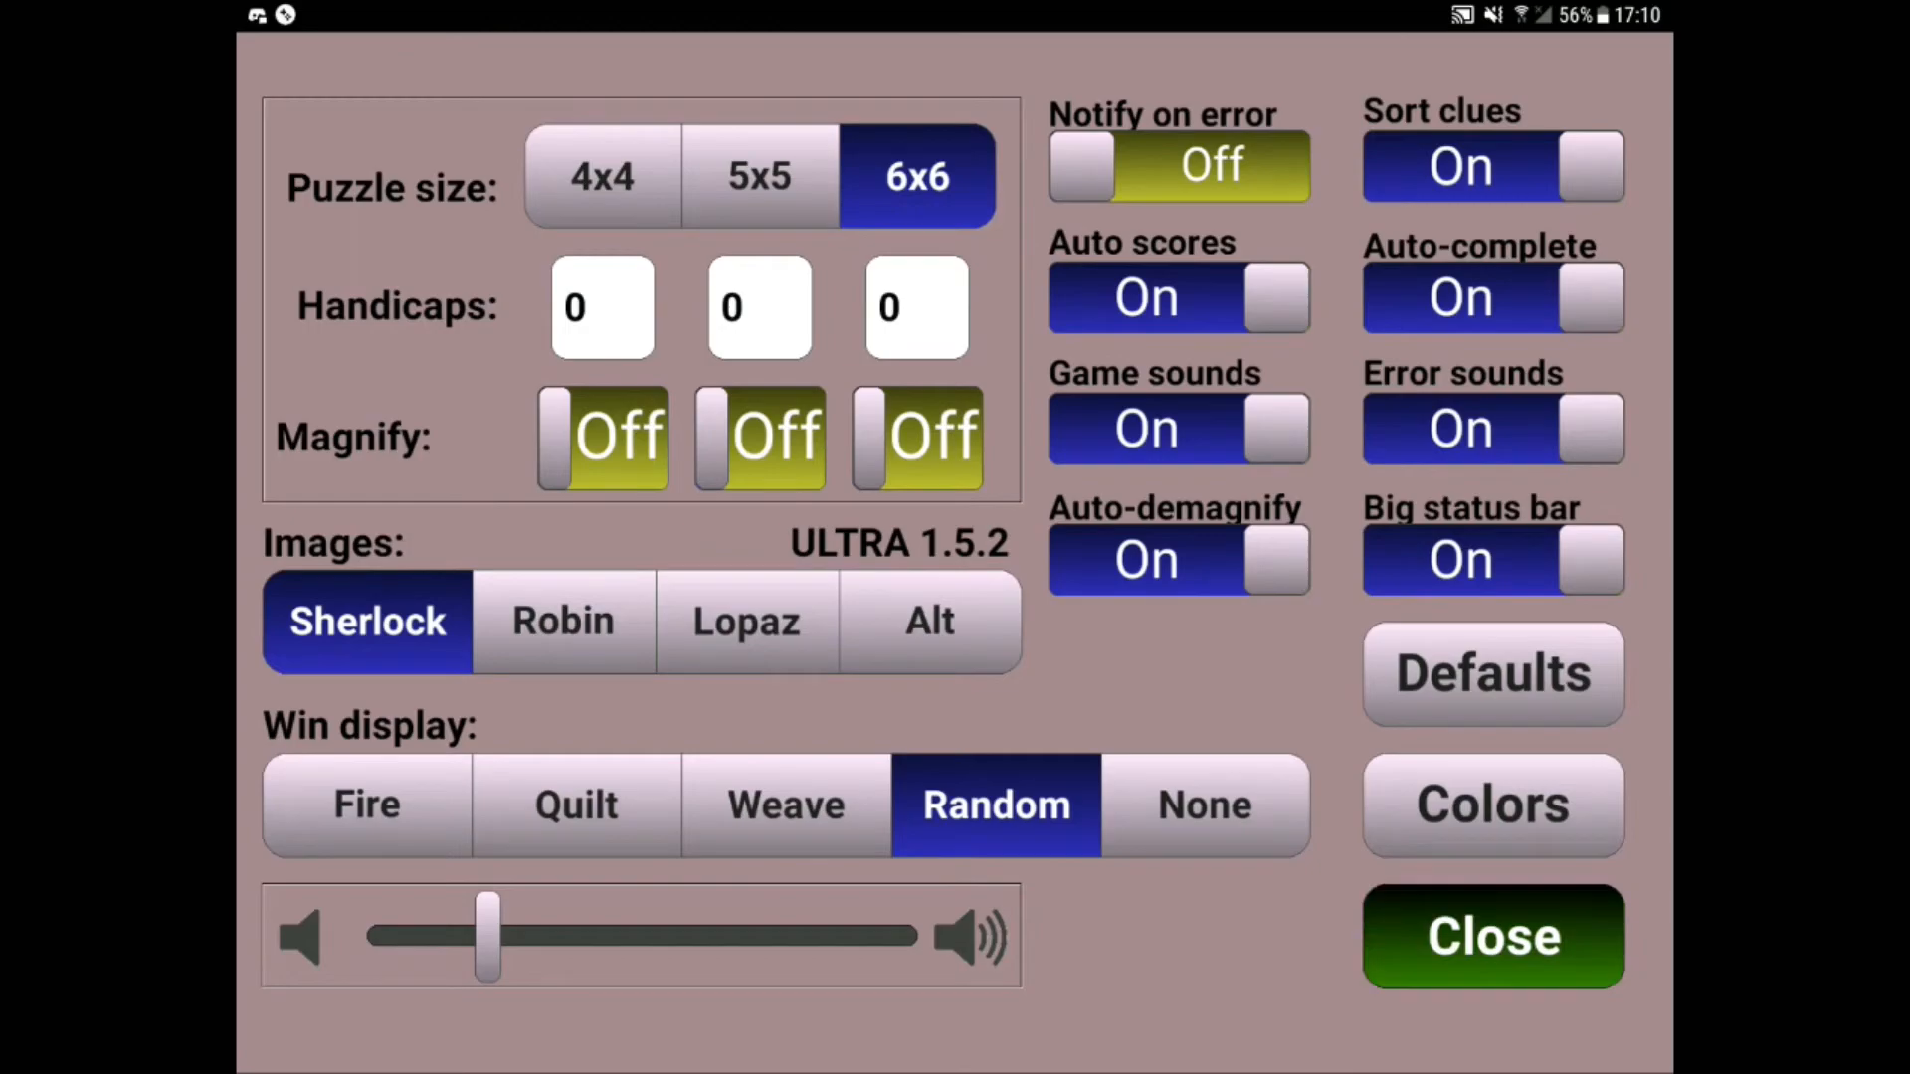
{"action": "left_click", "coordinate": [1491, 937]}
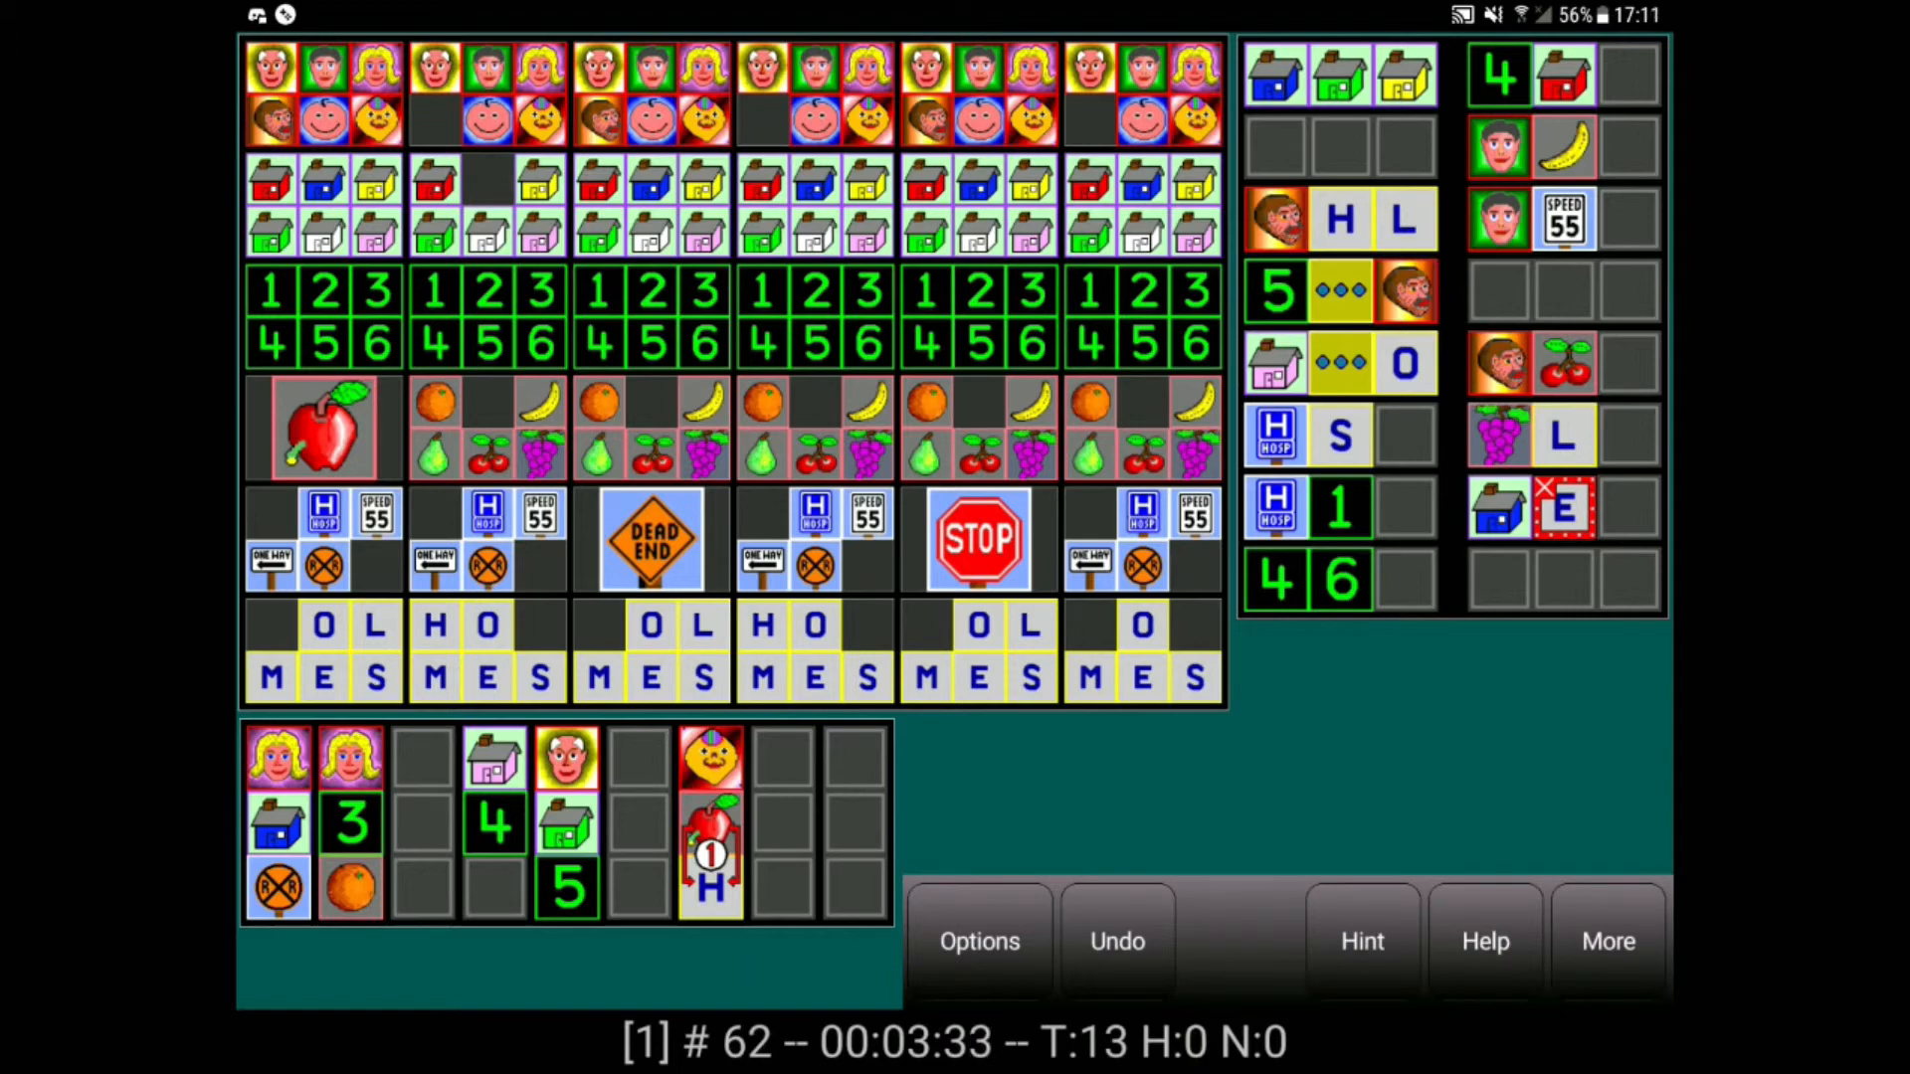
Open and close Options, then restart puzzle 62 and confirm with Yes.
{"action": "left_click", "coordinate": [980, 941]}
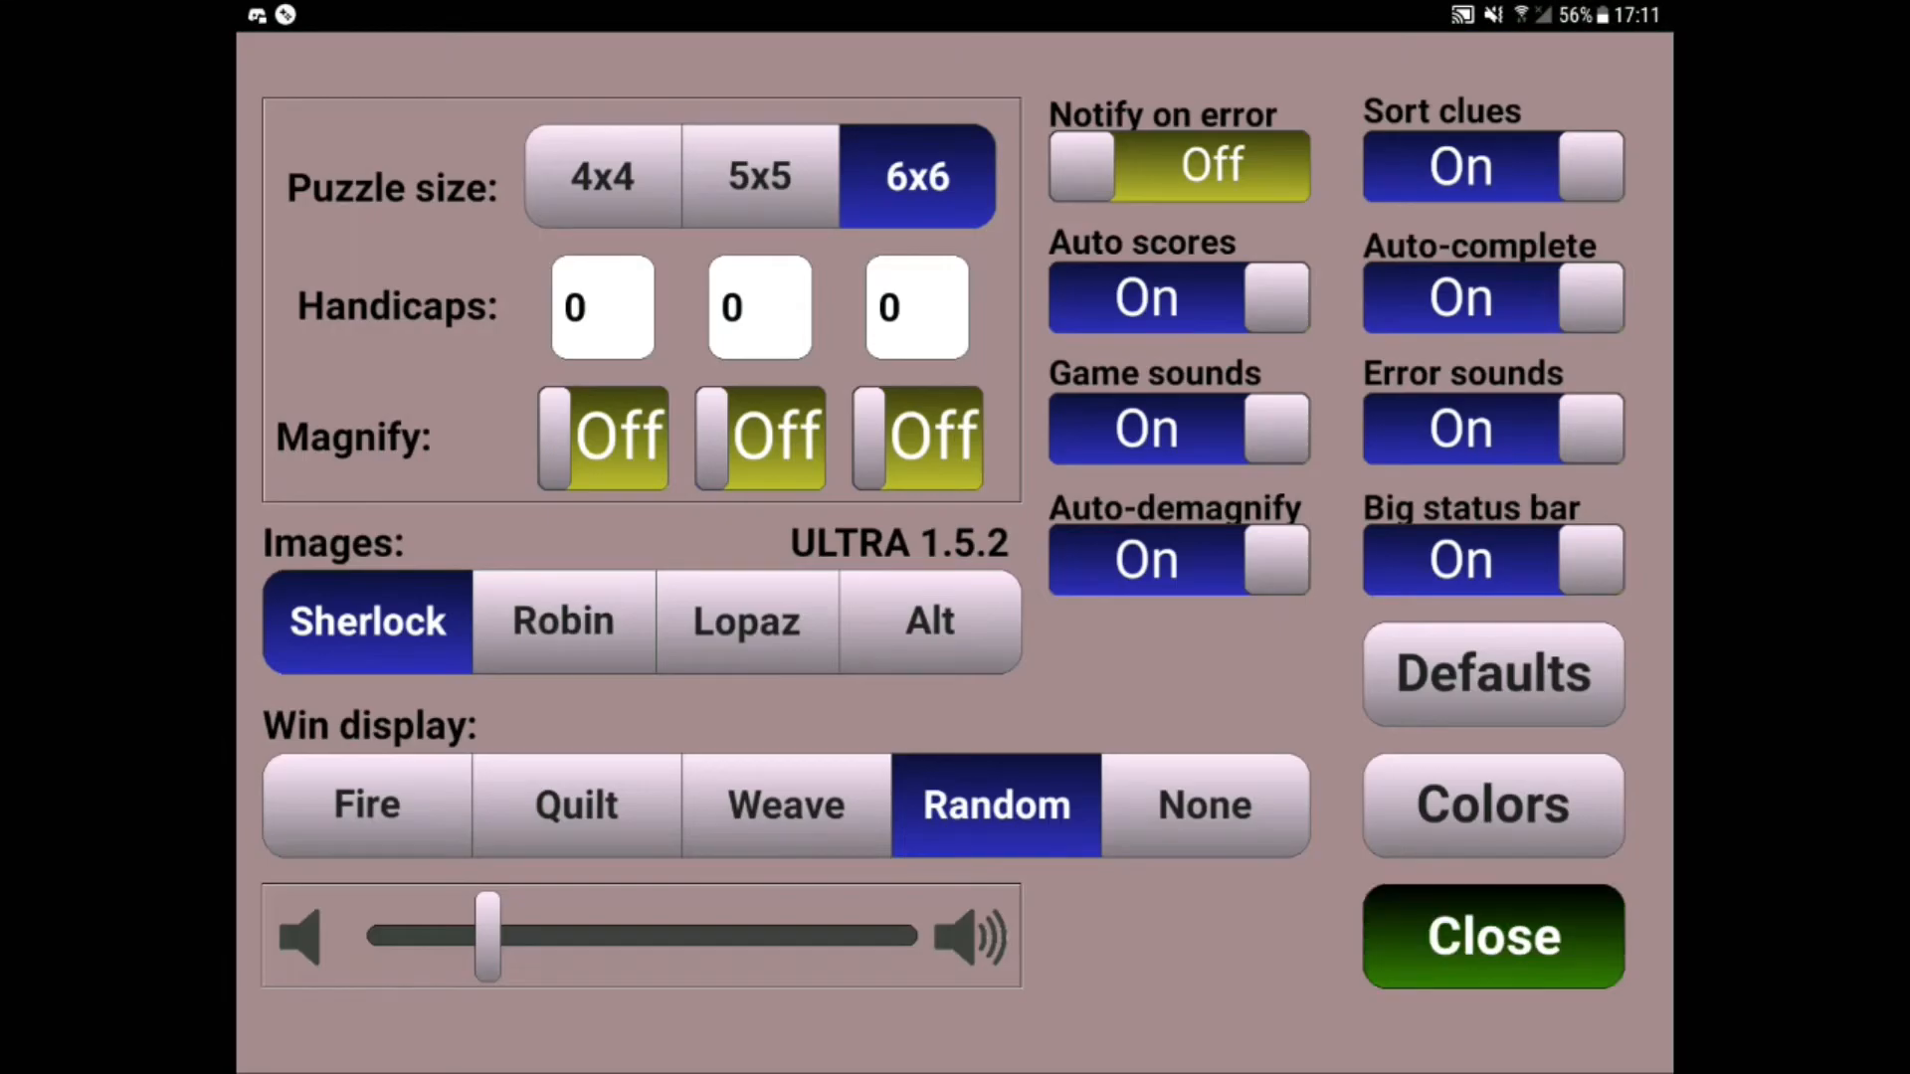
{"action": "left_click", "coordinate": [1492, 937]}
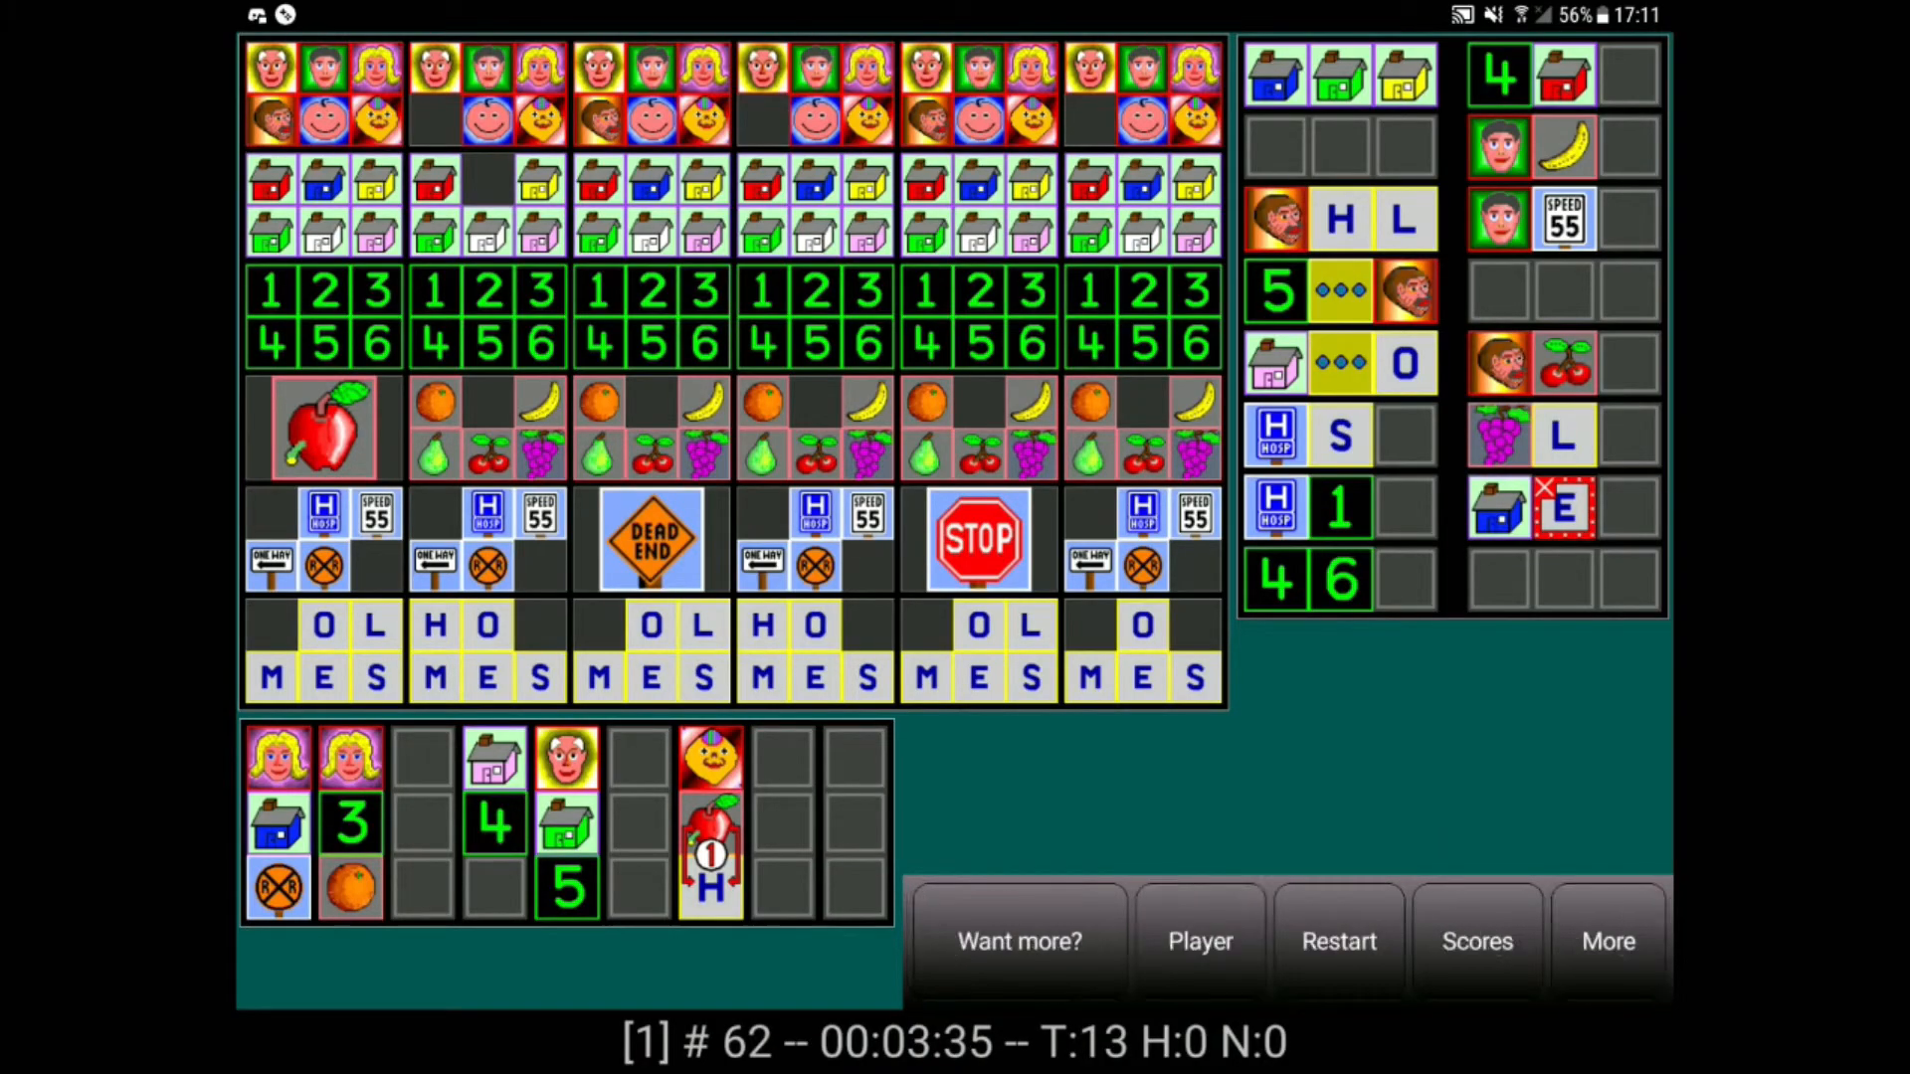
{"action": "left_click", "coordinate": [1339, 941]}
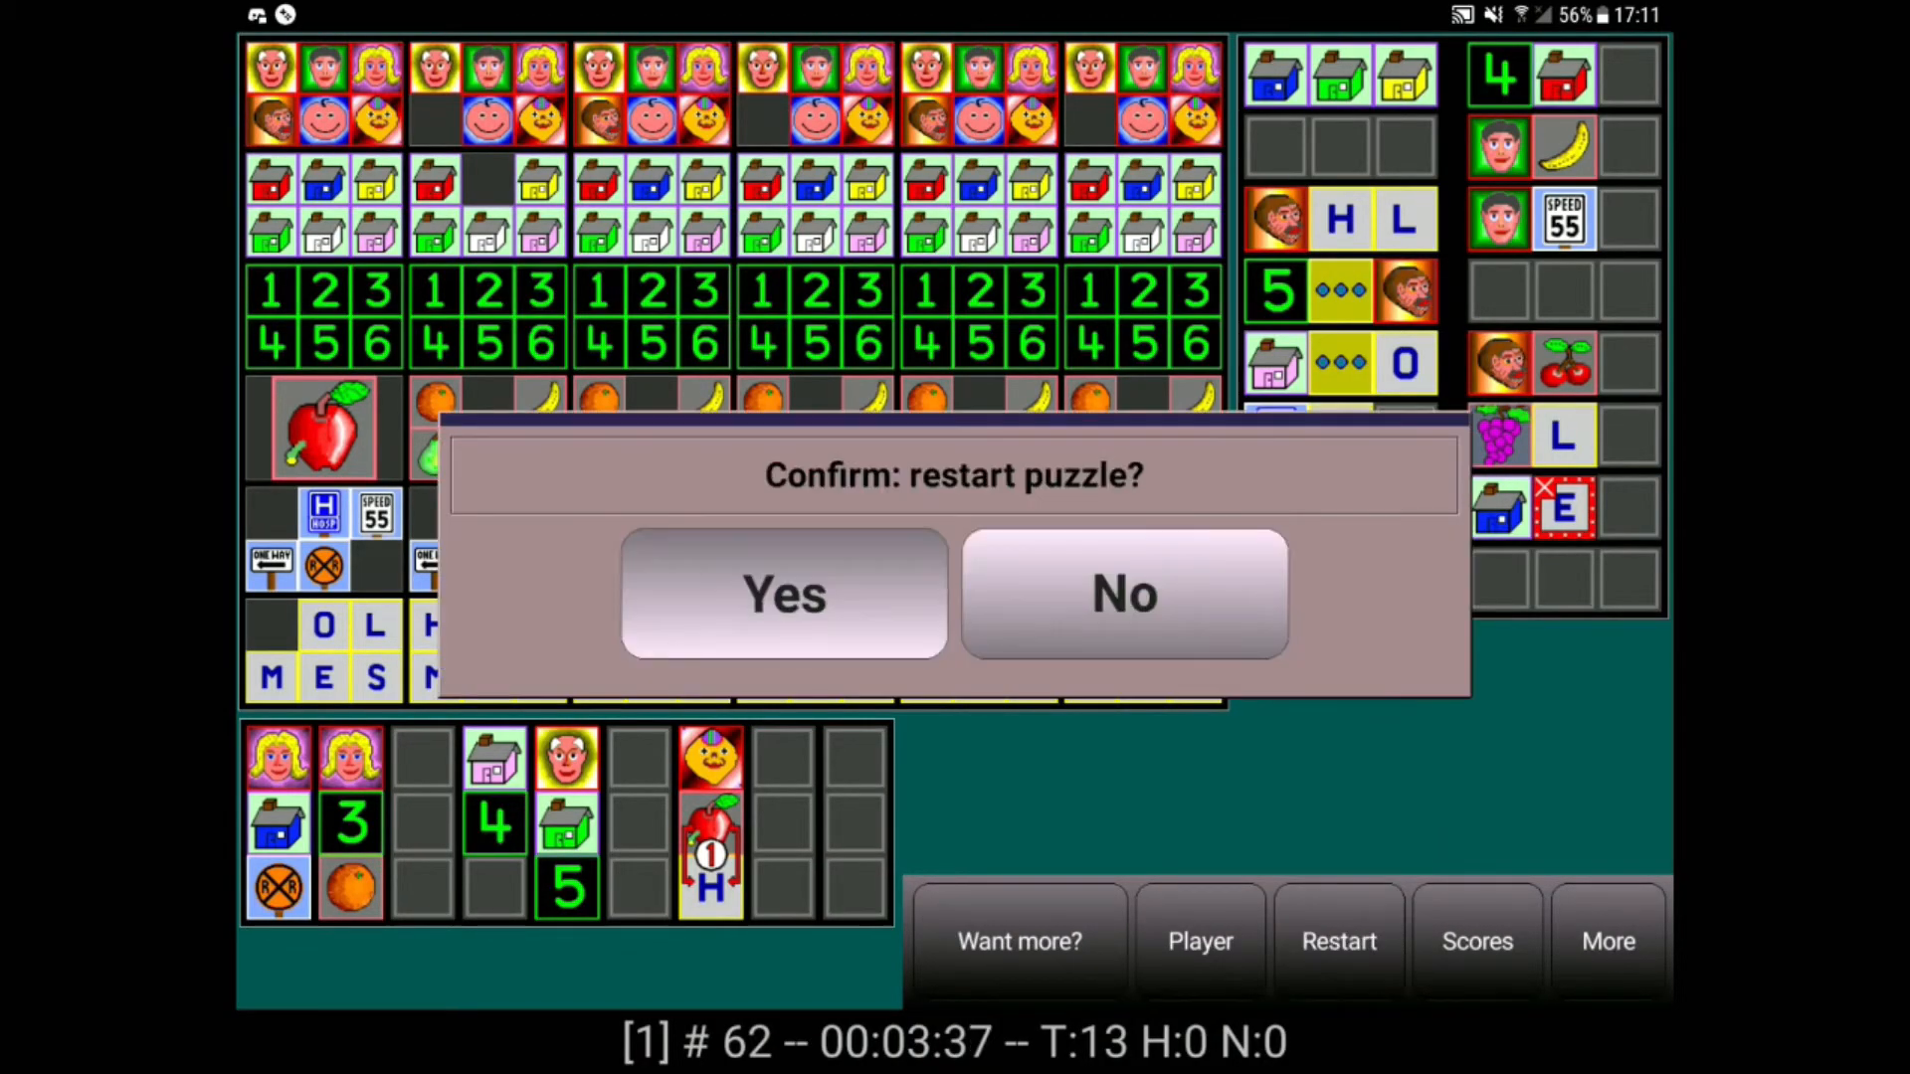
{"action": "left_click", "coordinate": [783, 595]}
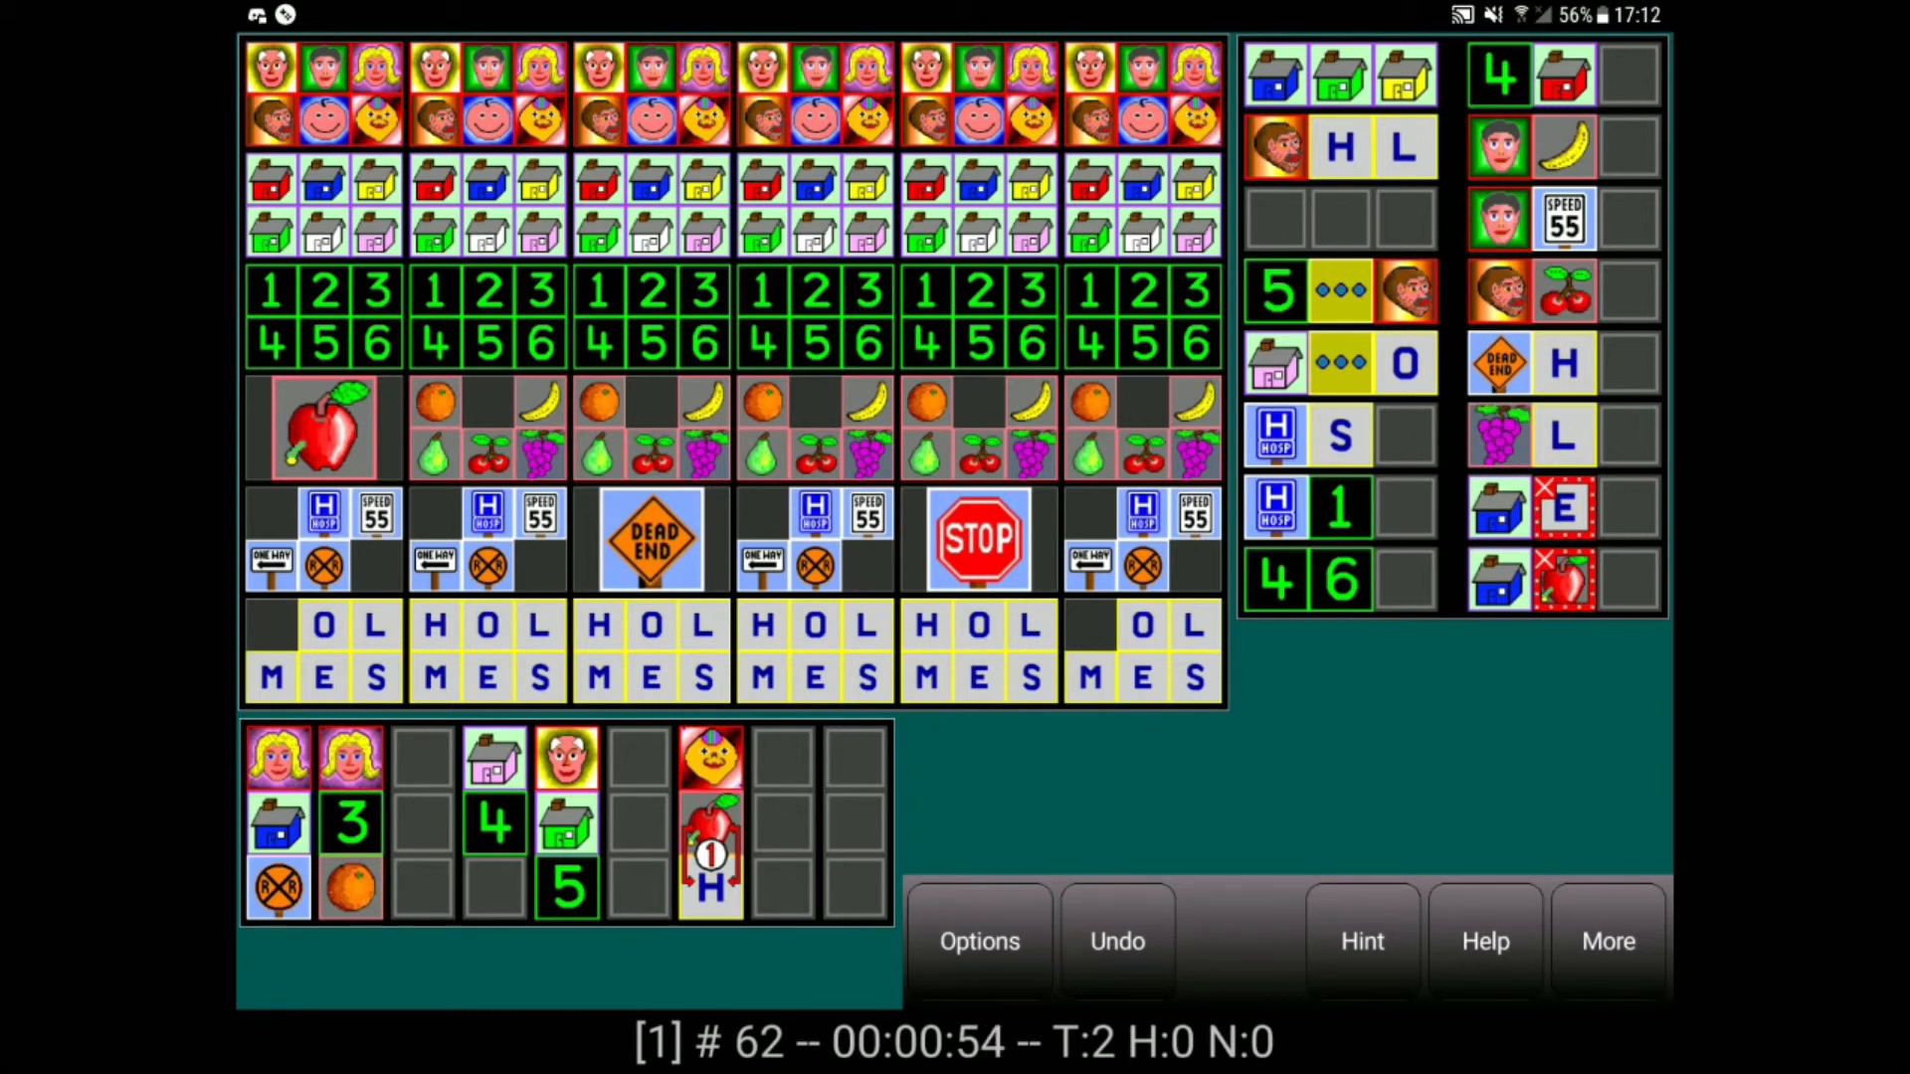
Request a hint twice to show why the blonde woman can't share the railroad-crossing sign's column.
{"action": "left_click", "coordinate": [1362, 941]}
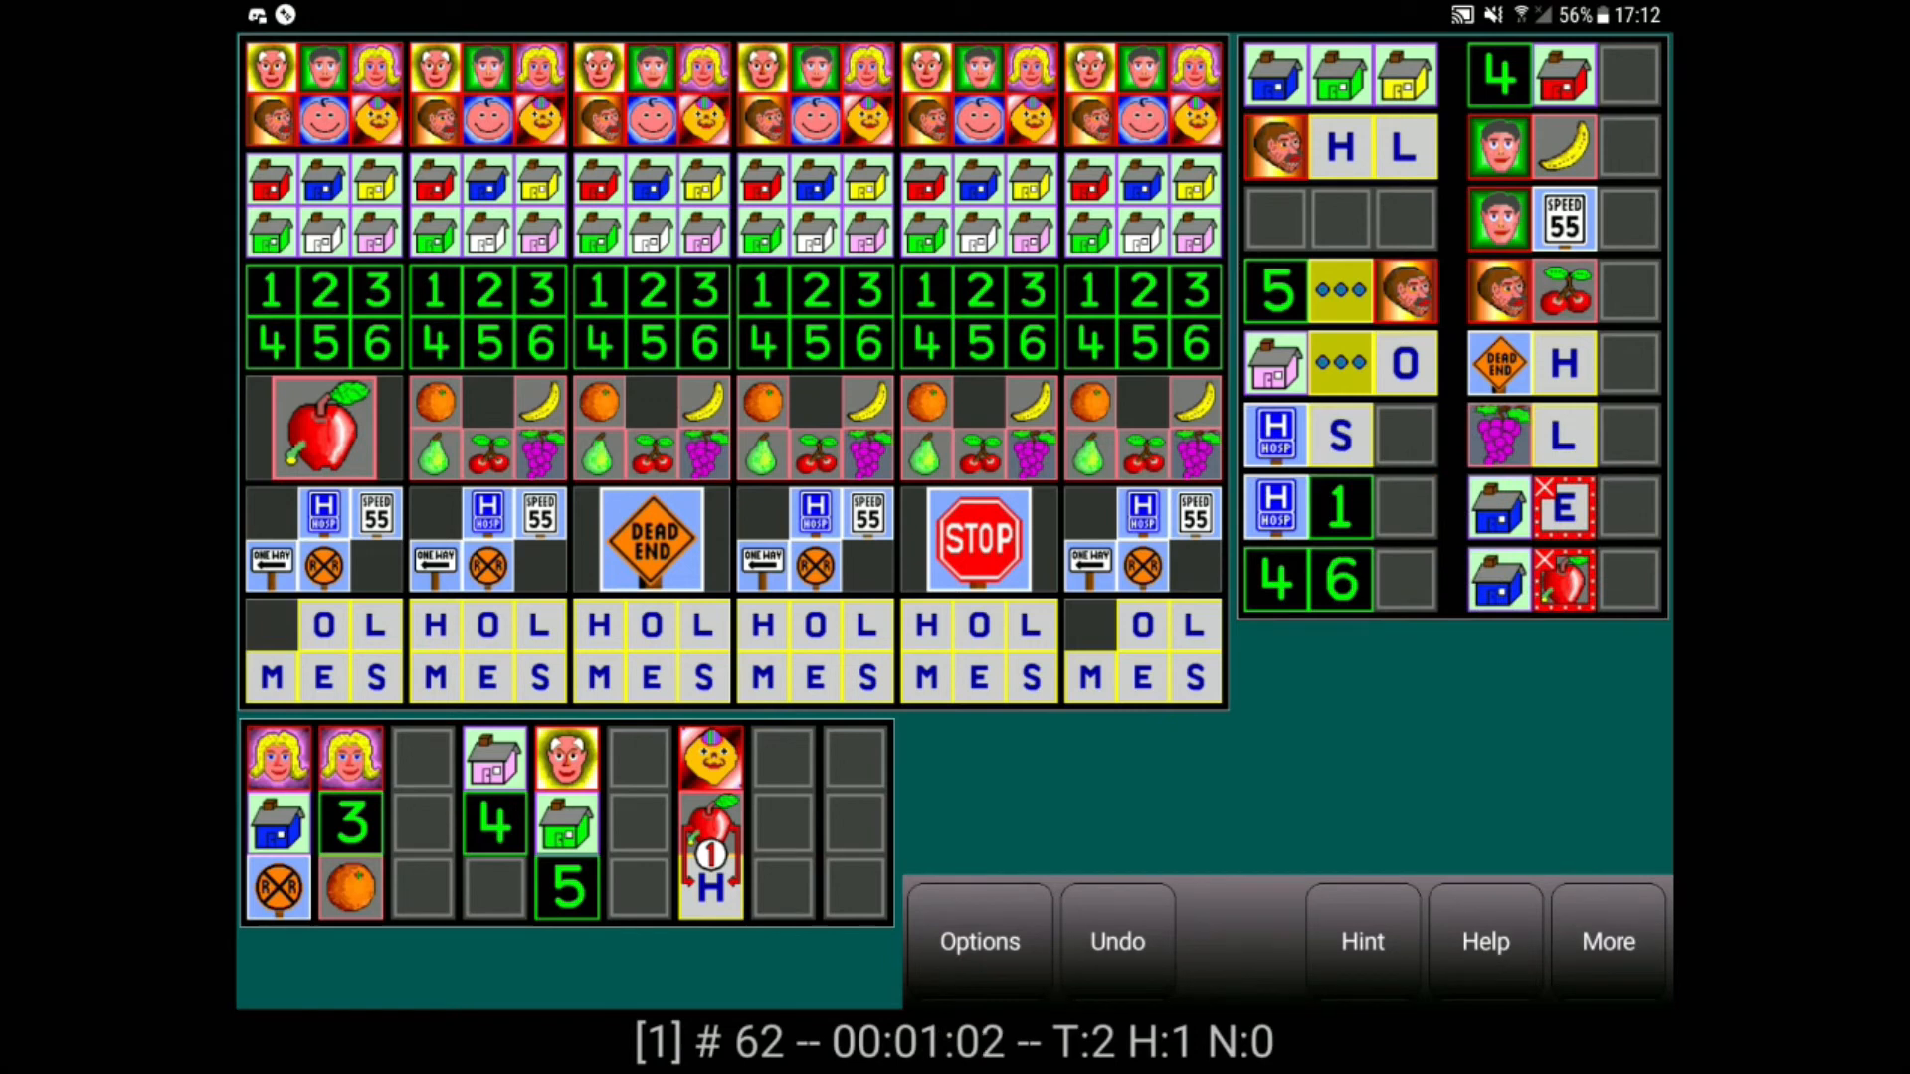
{"action": "left_click", "coordinate": [1362, 941]}
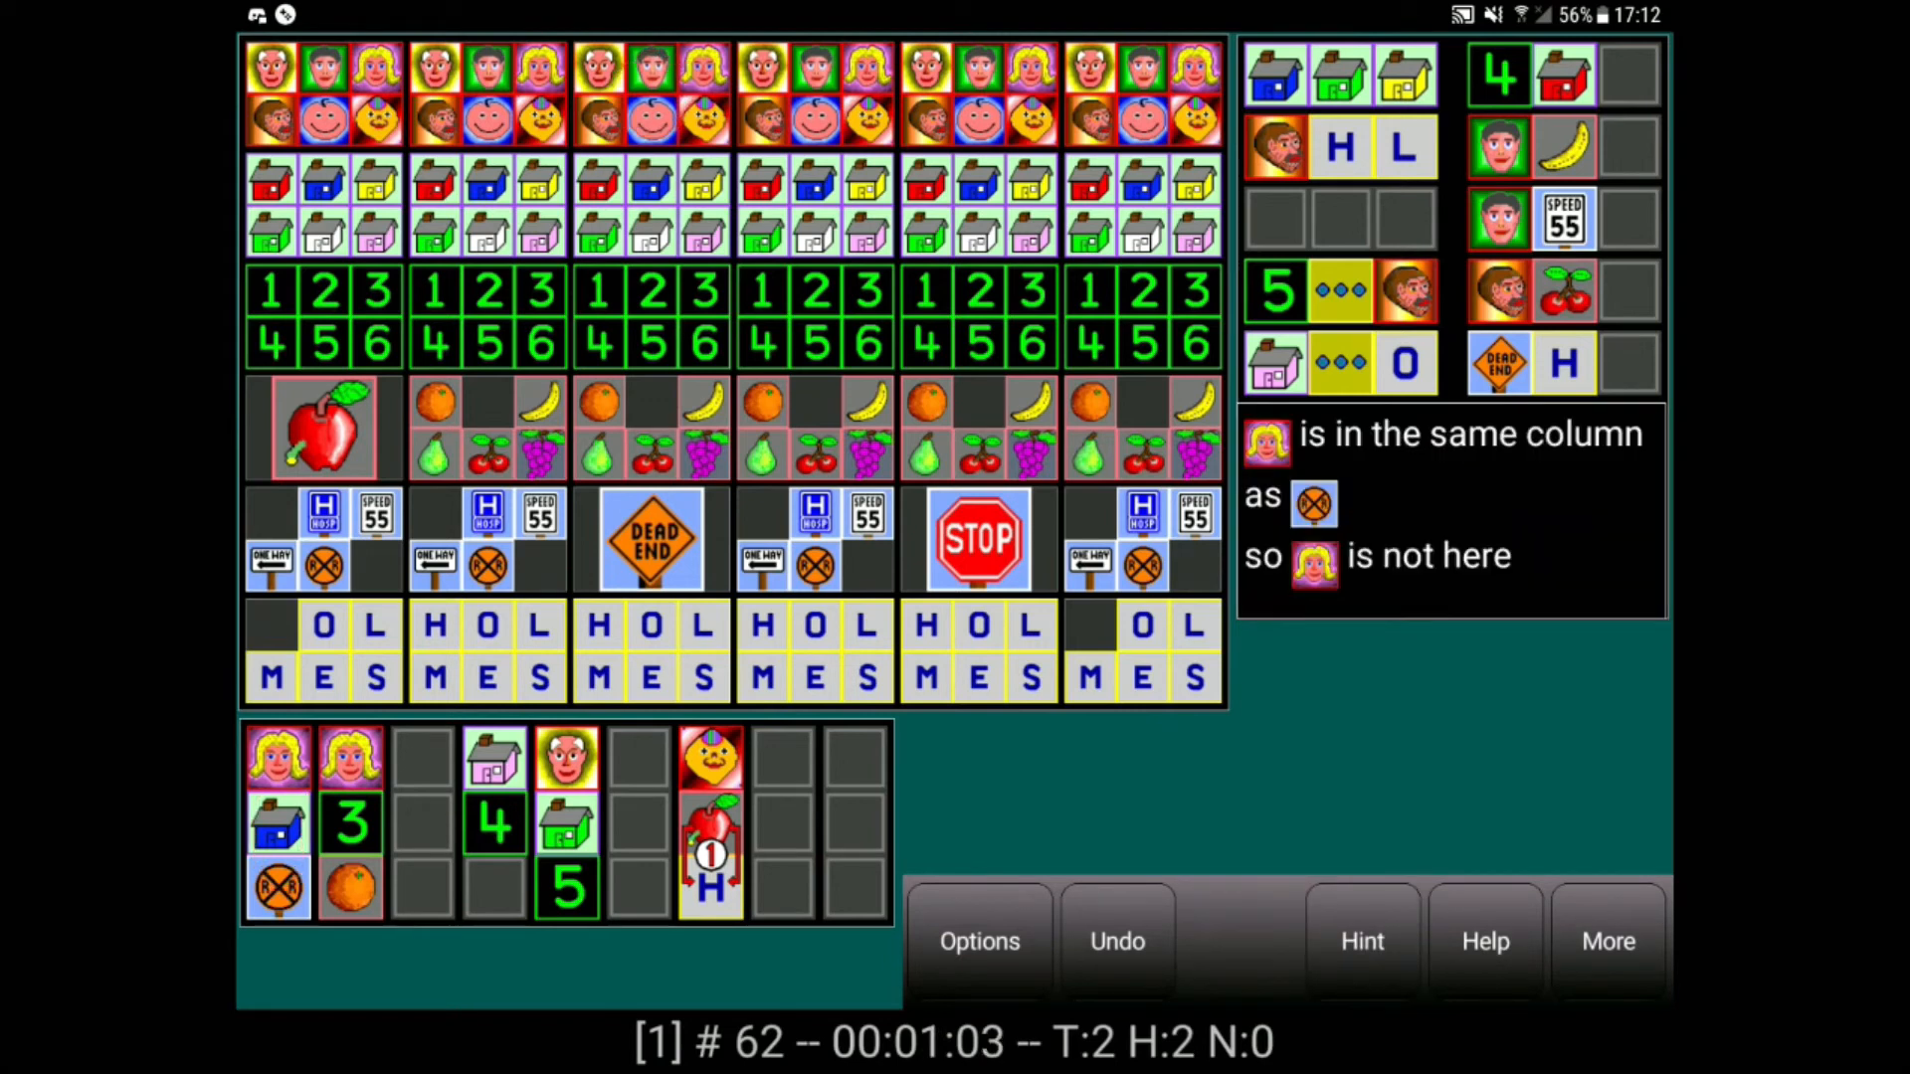